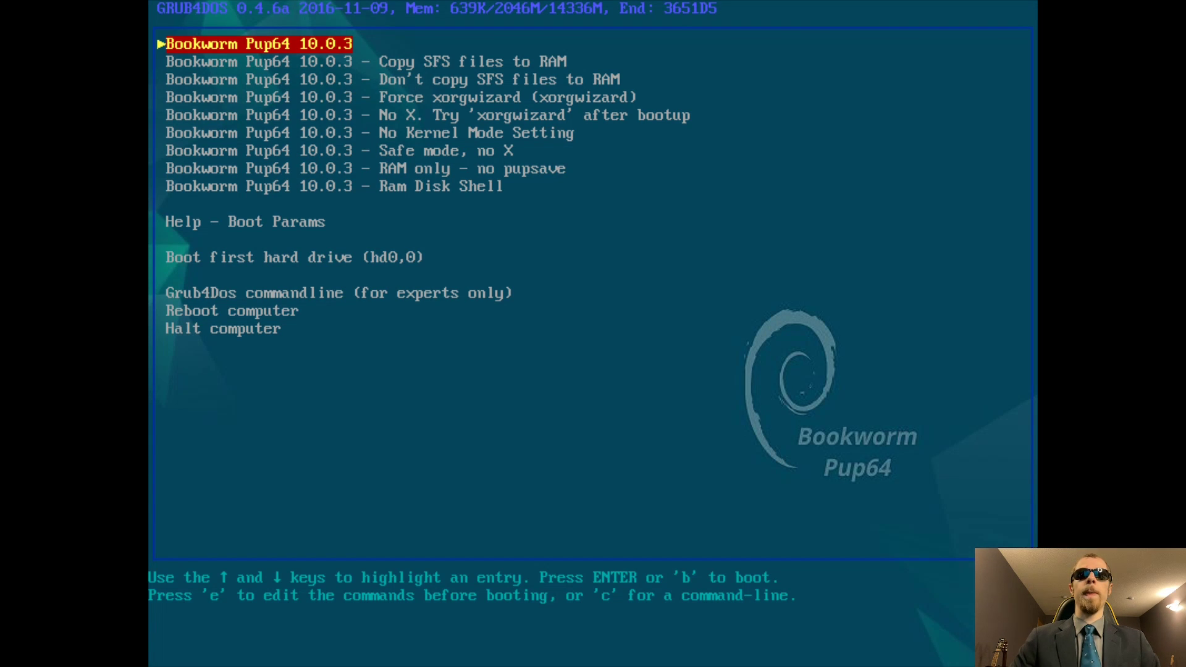
- Browse the boot entries (No X, Ram Disk Shell, No Kernel Mode Setting) and return to Bookworm Pup64
key("down")
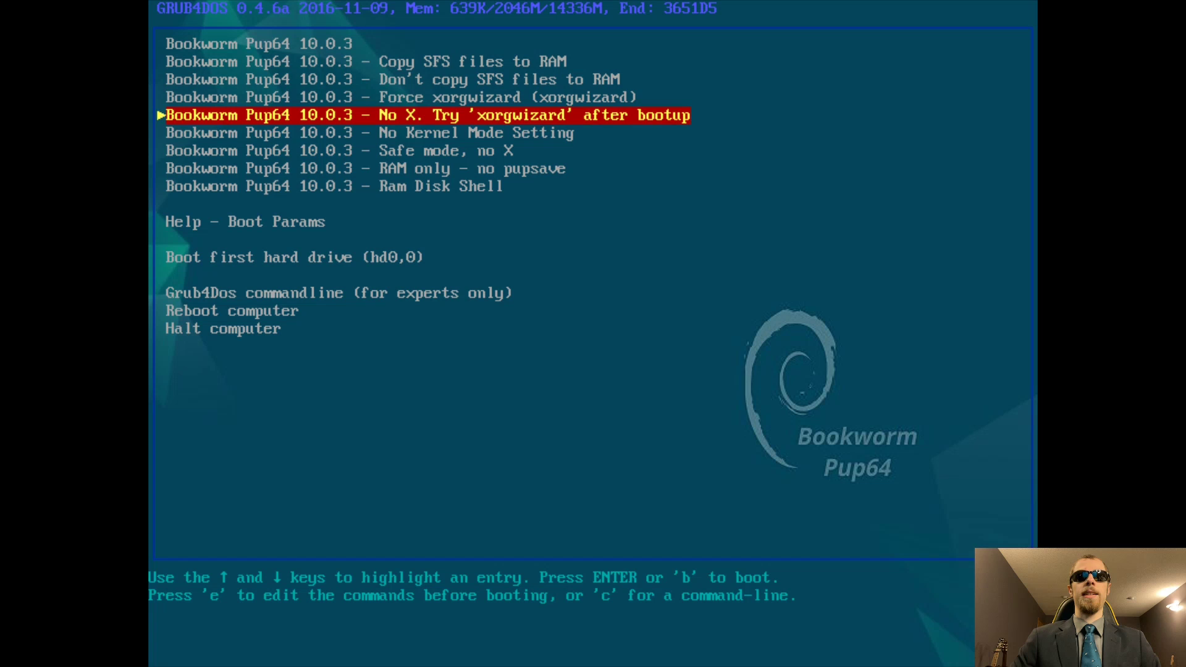
key("down")
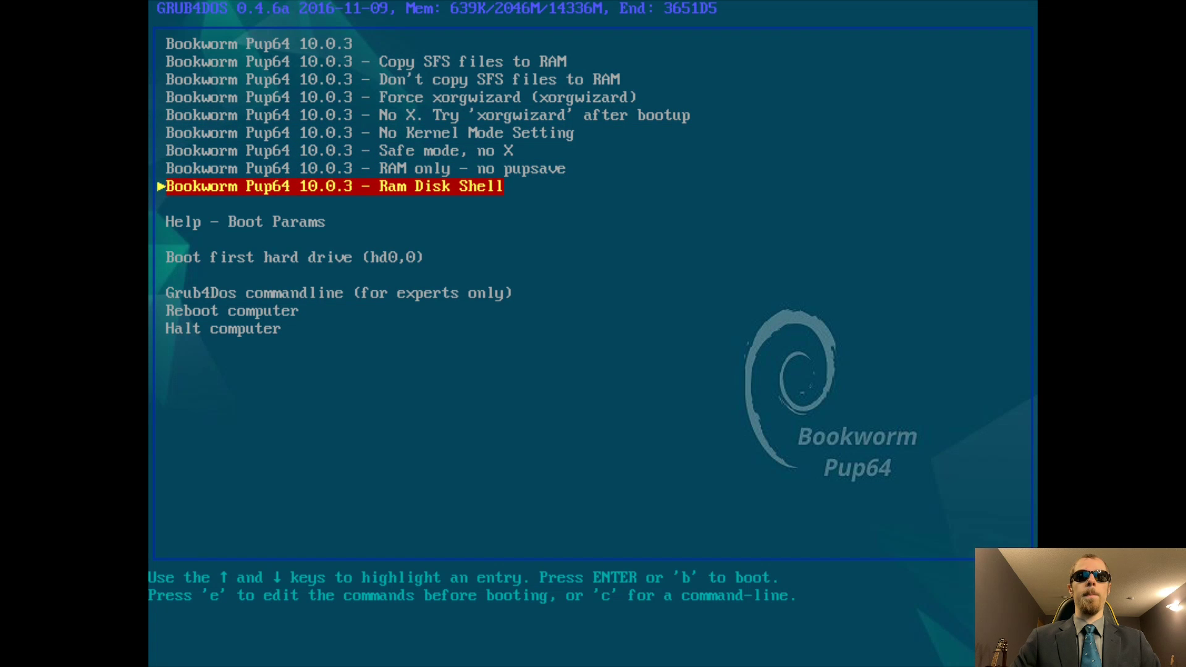
key("Up")
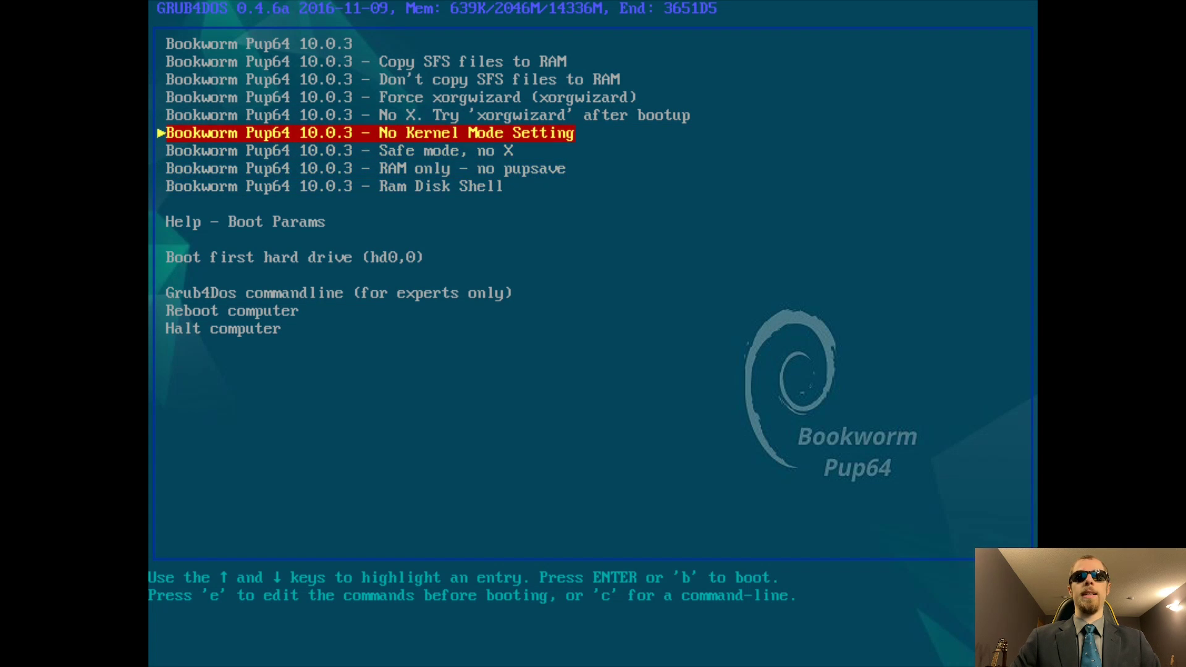
key("Up")
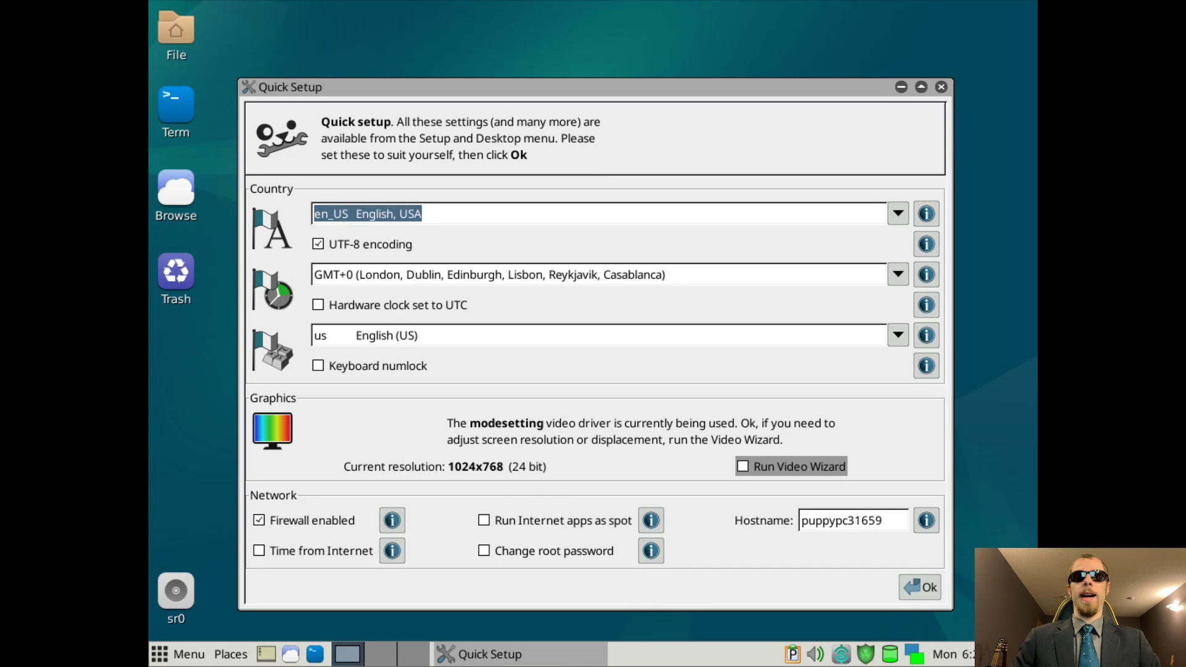
mouse_move(791, 466)
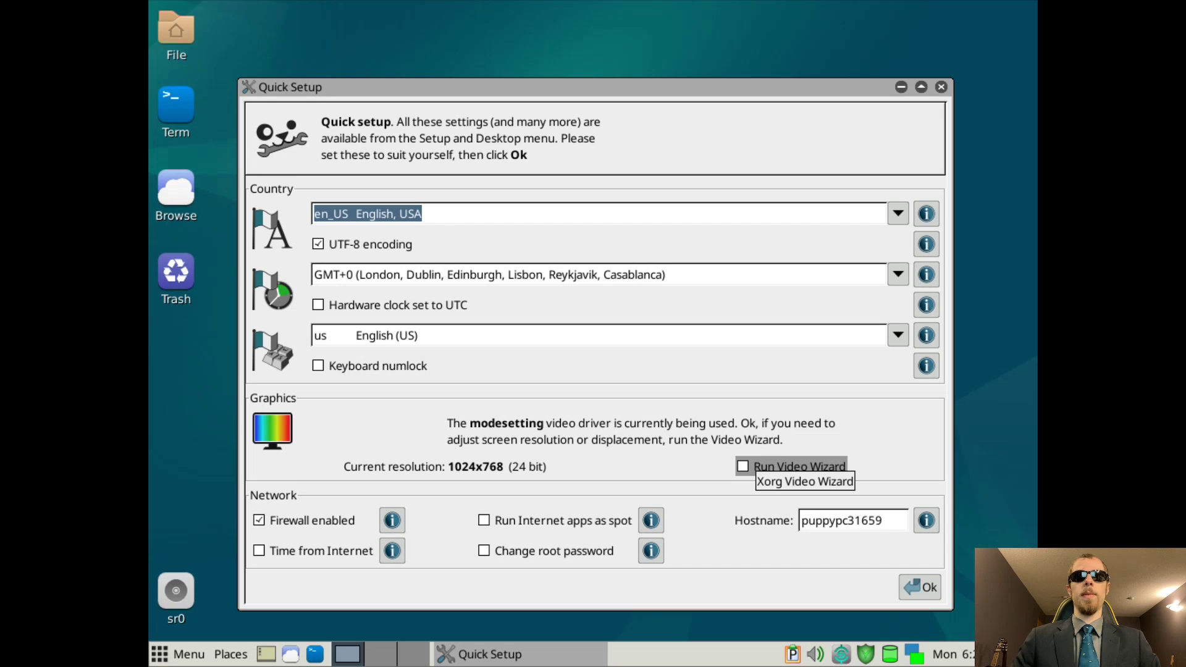
- Enable the video wizard, set hostname doig-qemu and timezone America/Los_Angeles, and apply Quick Setup
left_click(484, 551)
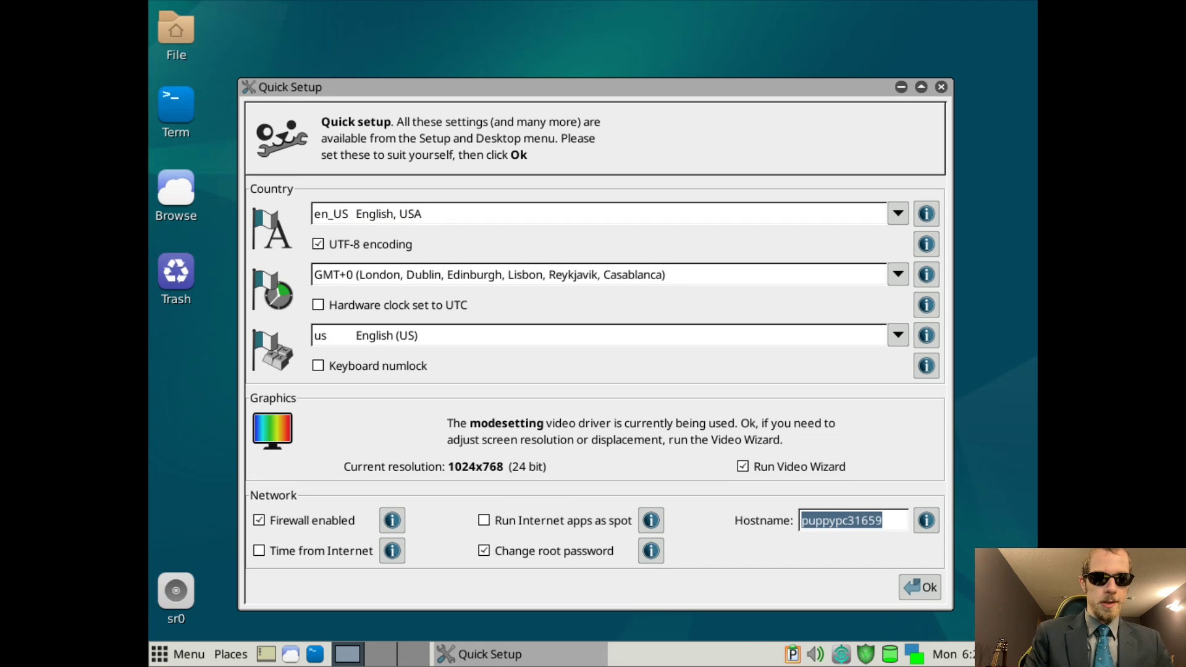
type("doig-qemu")
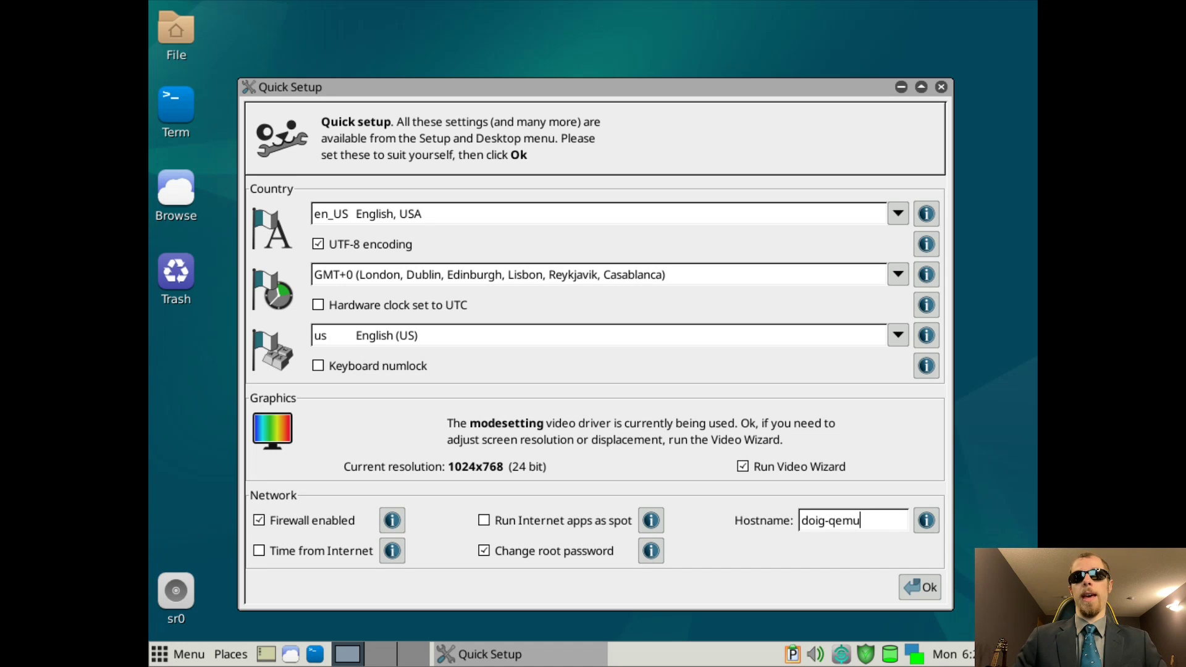
left_click(897, 274)
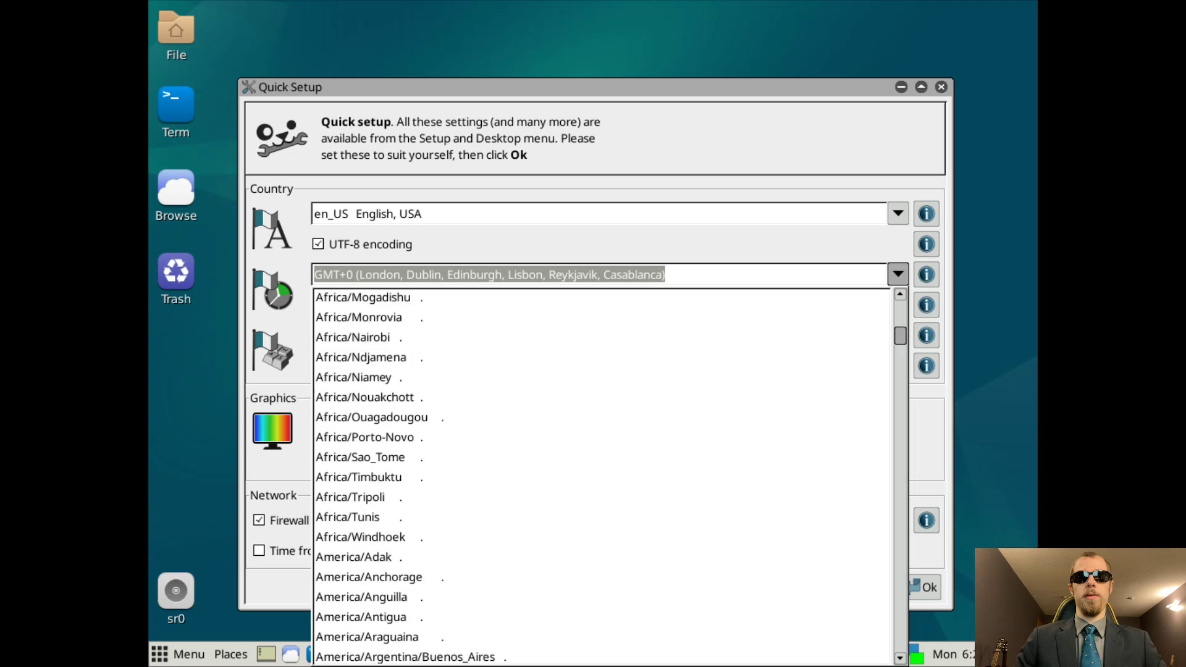
scroll("down", 3)
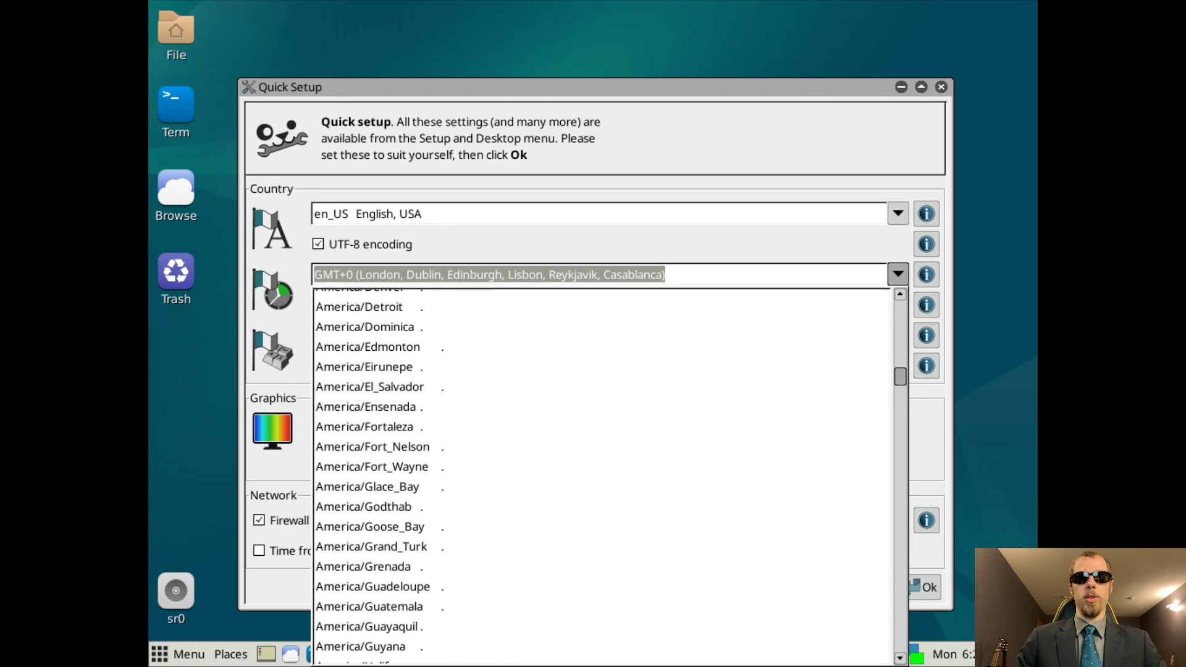
scroll("down", 3)
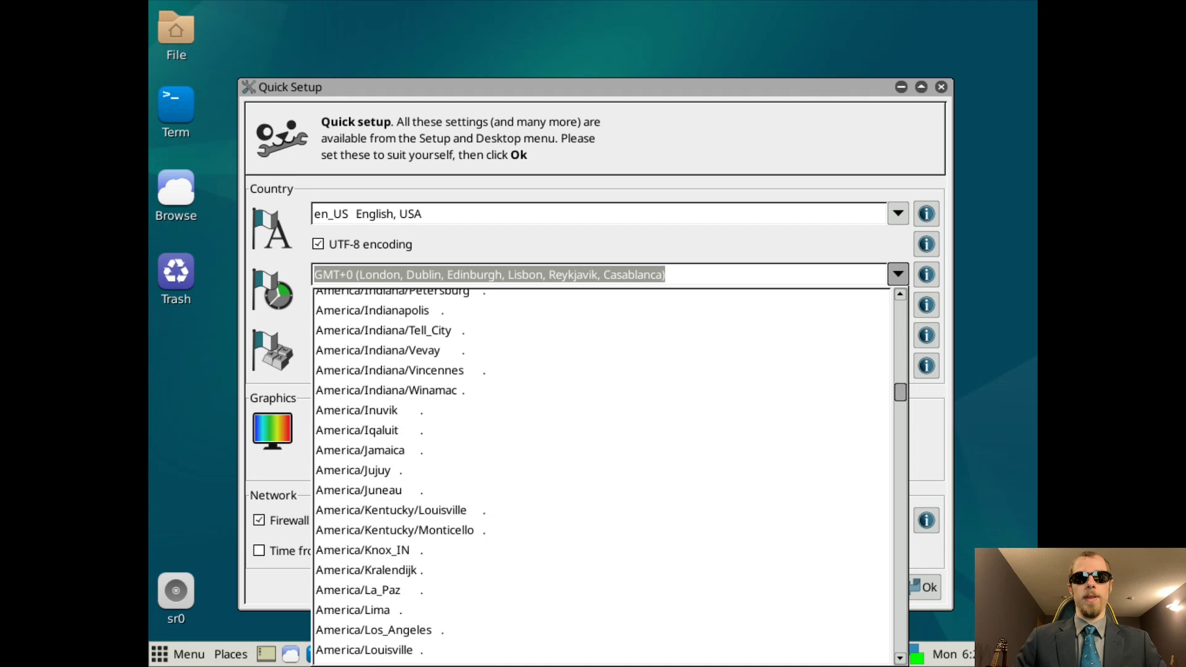
left_click(374, 629)
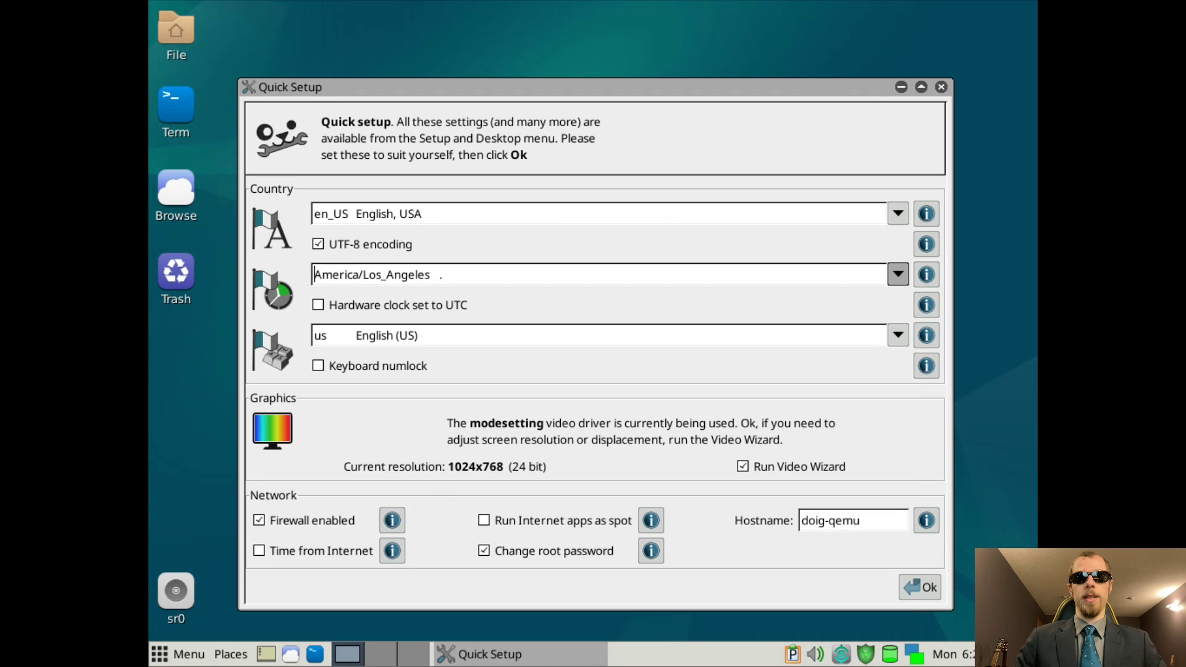
left_click(921, 586)
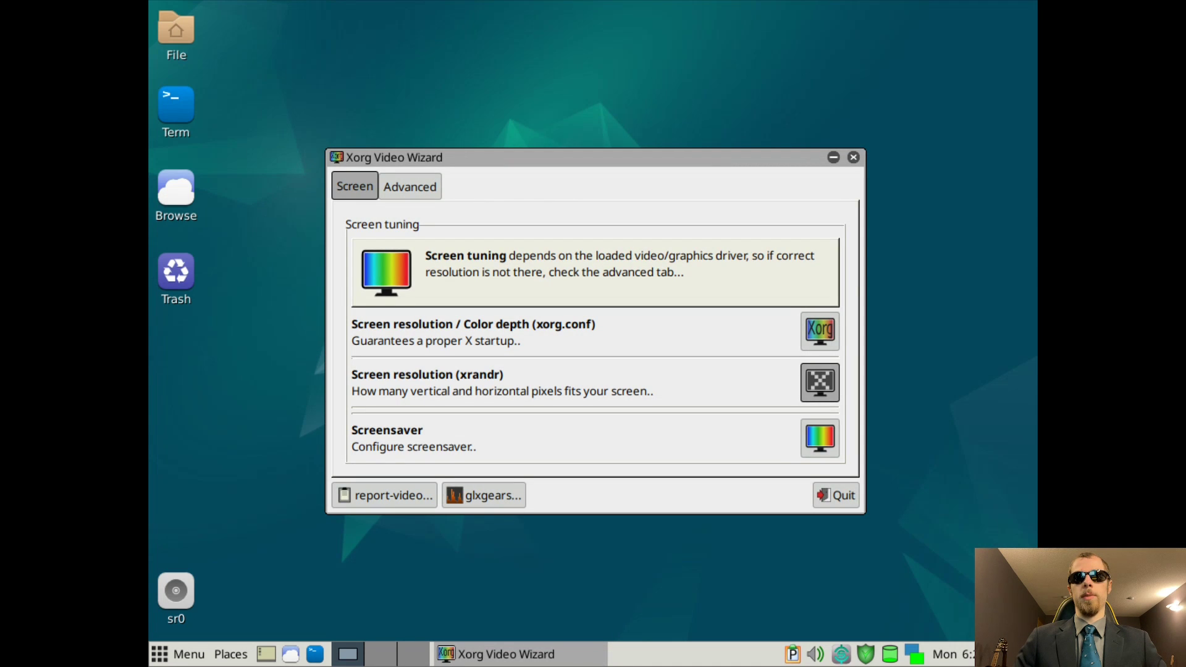
- Set the xrandr screen resolution to 1920x1080 at 60 Hz and confirm the change
left_click(819, 382)
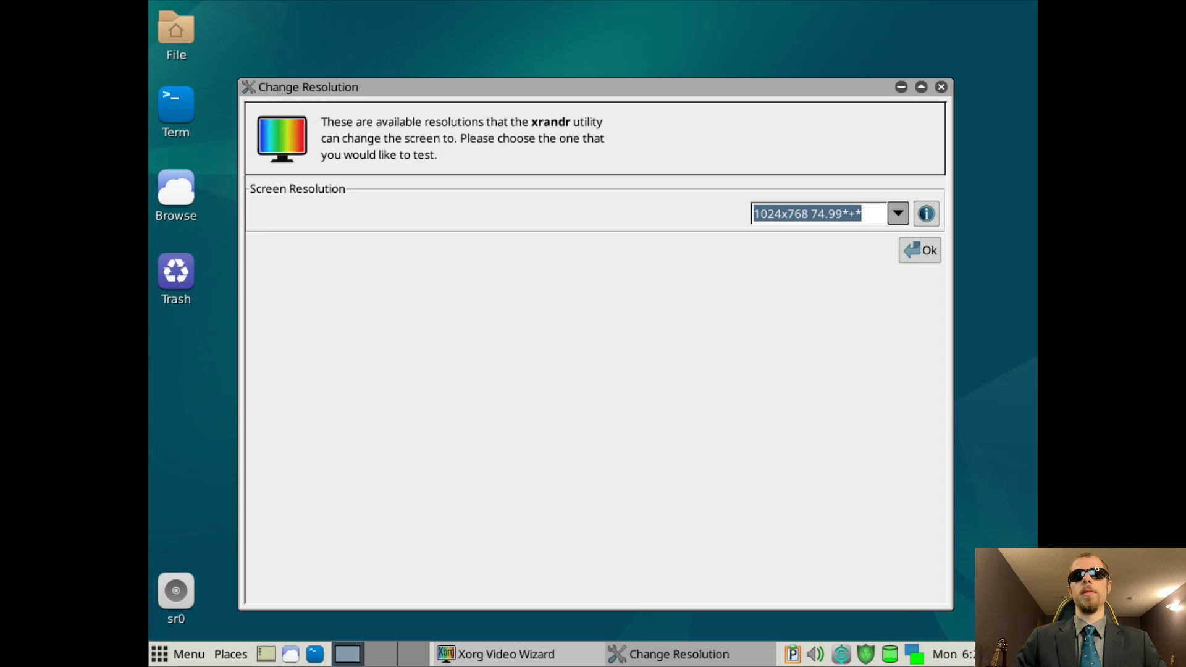
left_click(896, 213)
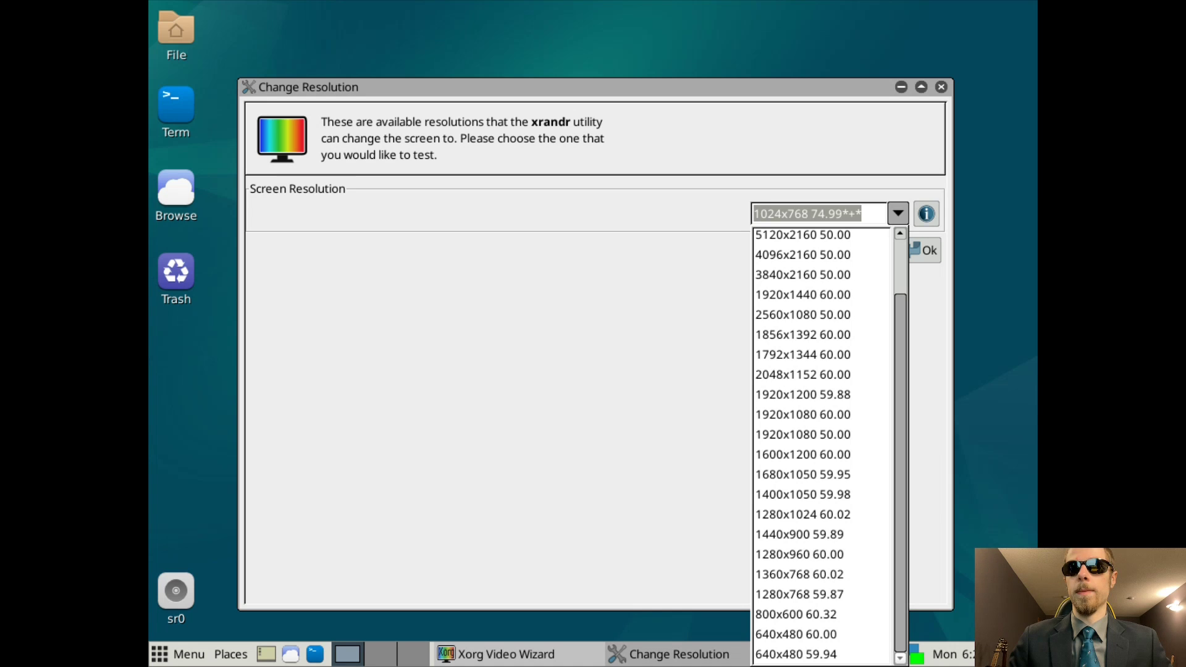
left_click(802, 413)
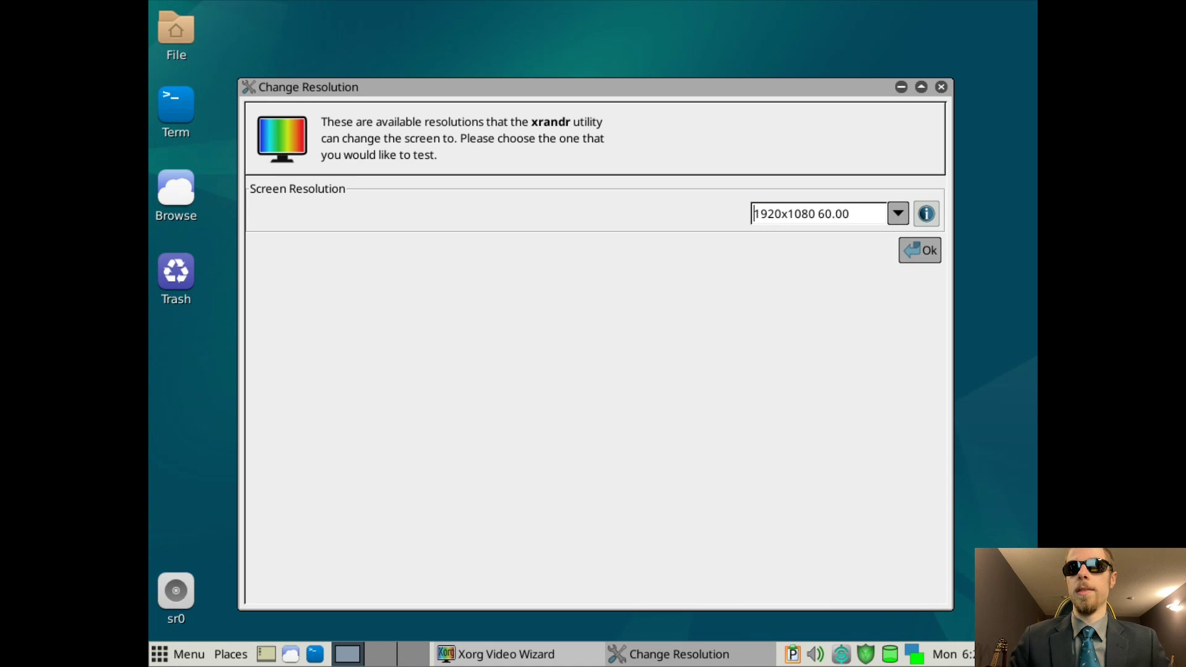
left_click(919, 249)
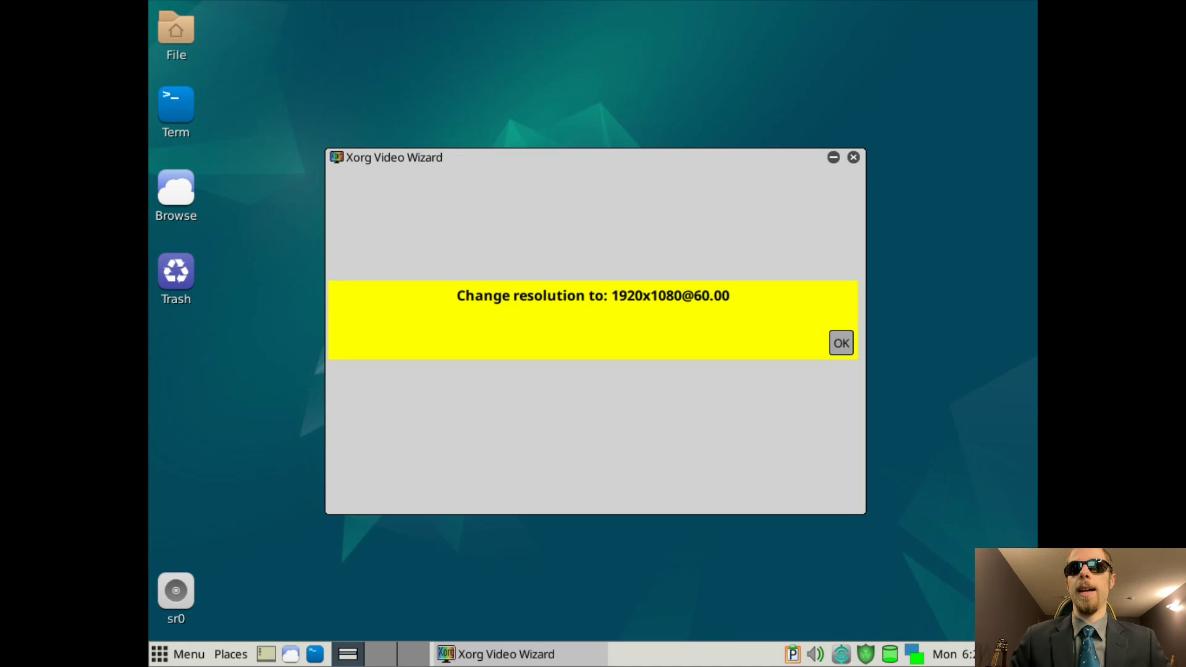
left_click(840, 342)
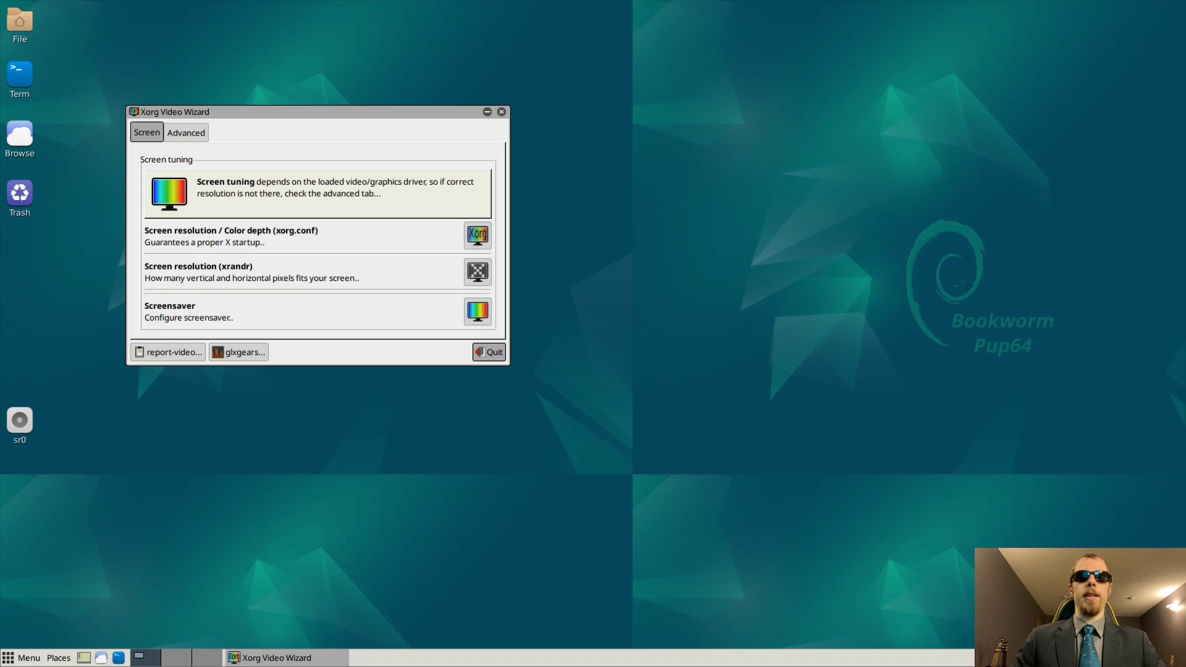
- Quit the Video Wizard and launch LXTerminal from the Utility menu
left_click(488, 352)
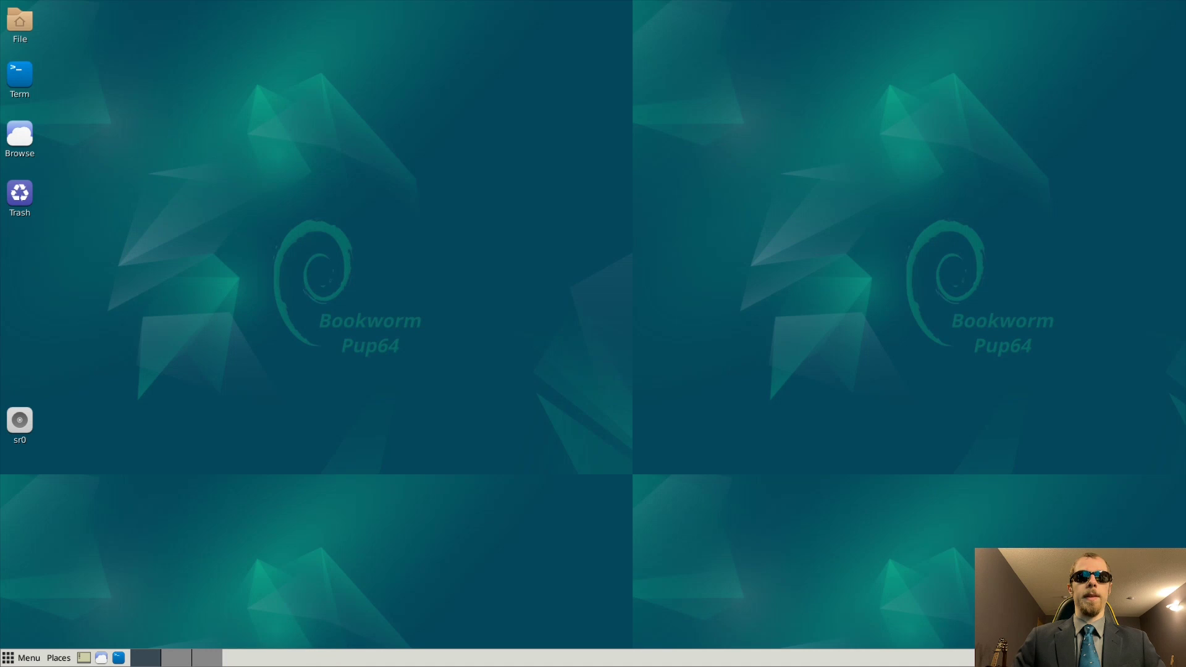
left_click(29, 657)
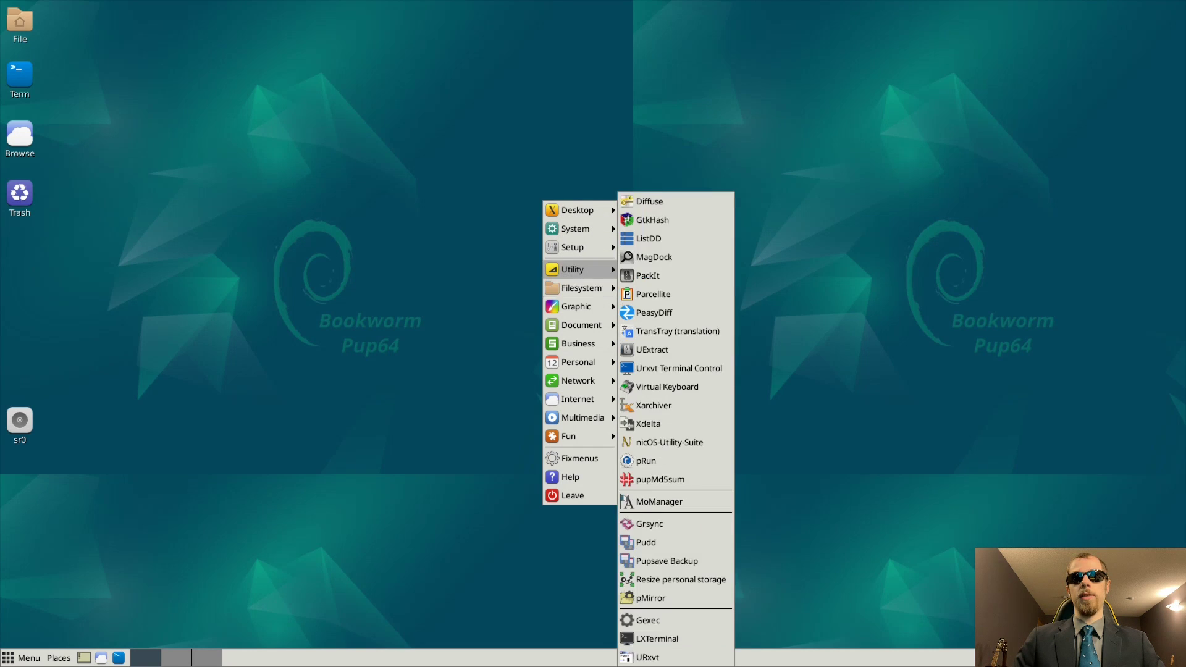
left_click(657, 639)
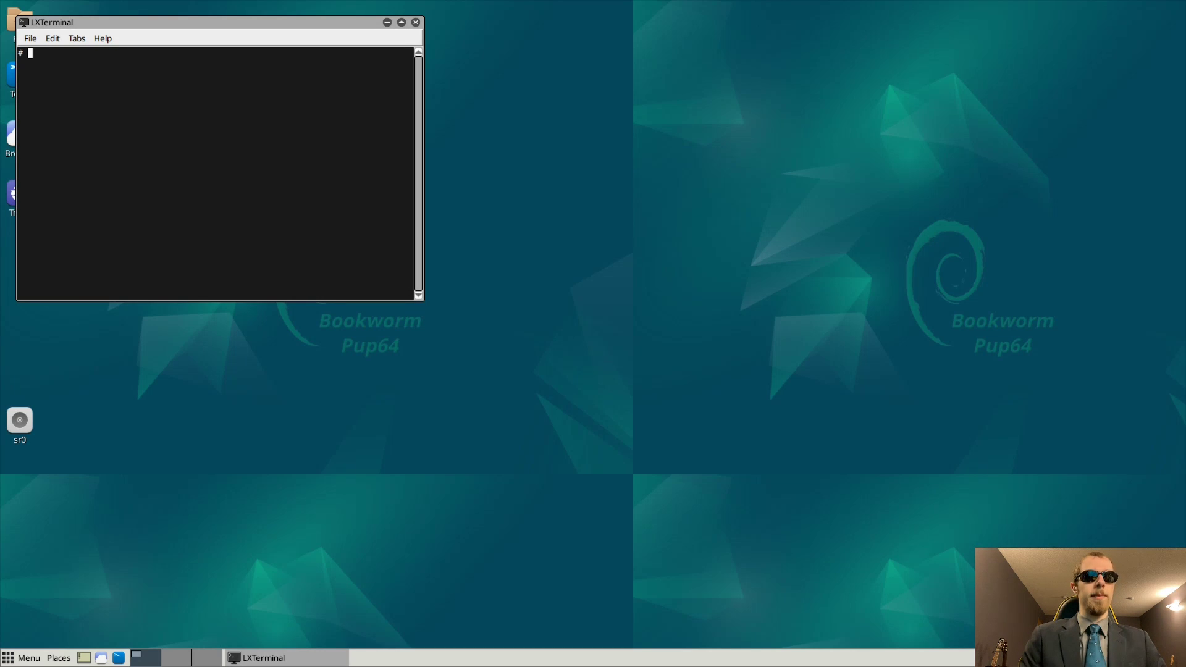
- Run 'sudo apt install spice-vdagent', which fails to locate the package, then close the terminal
type("sudo apt instal spice")
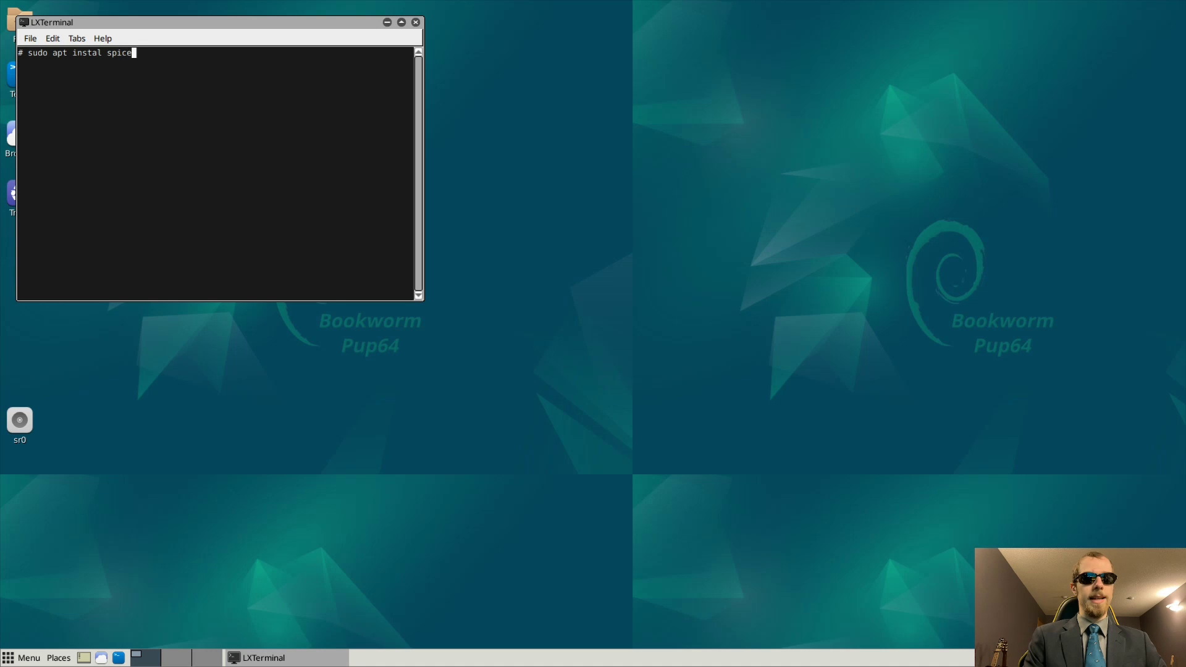
type("-vdagent")
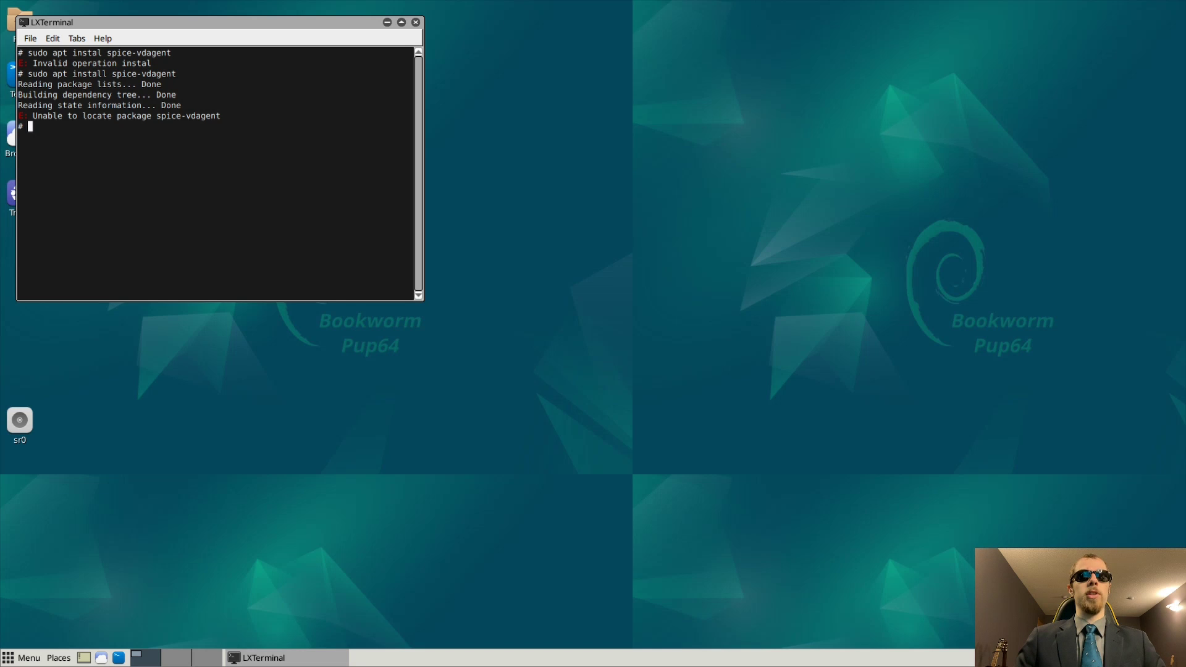
left_click(26, 656)
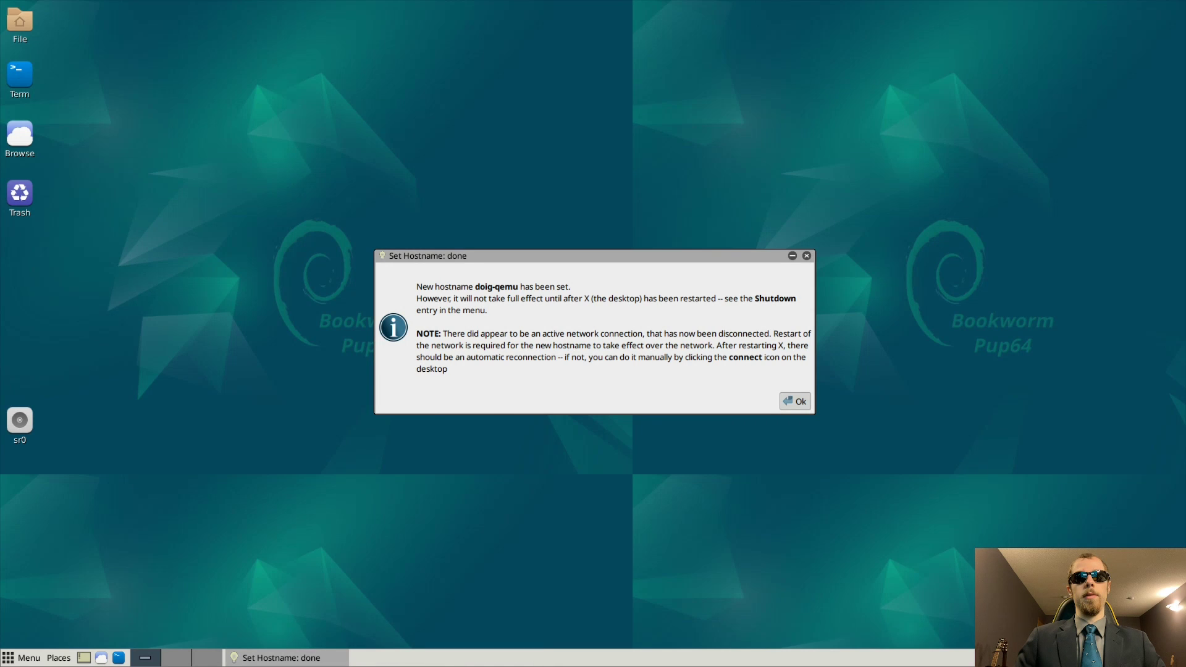
- Dismiss the hostname notice, set the root administrator password and acknowledge its successful change
left_click(795, 400)
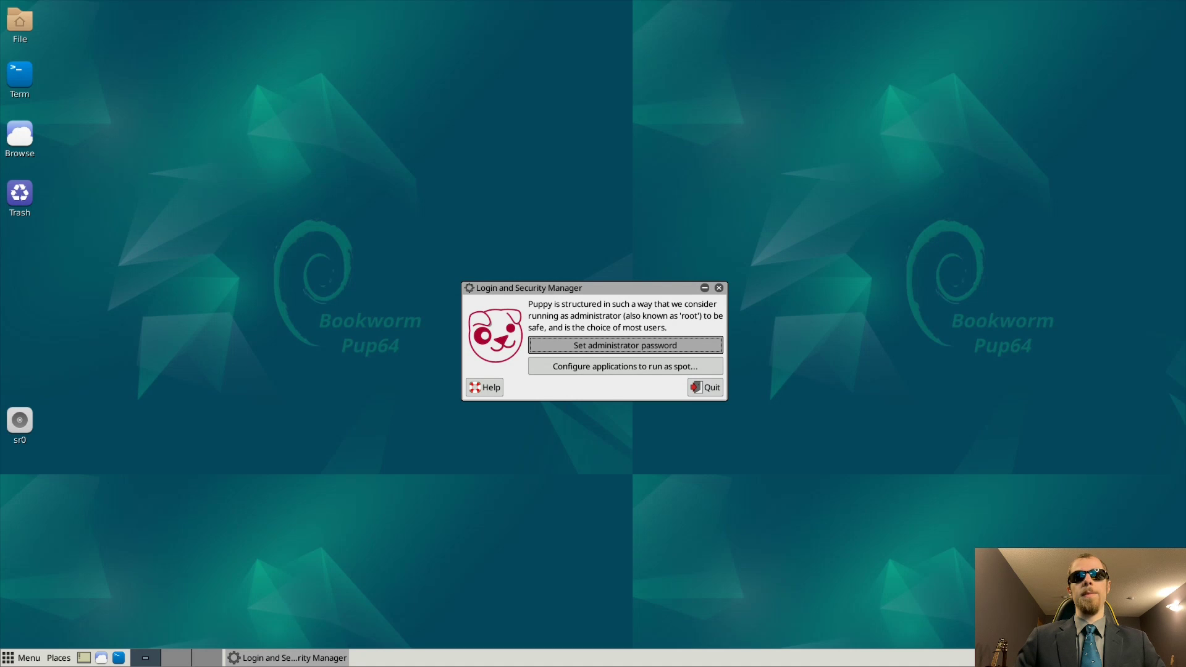
left_click(623, 345)
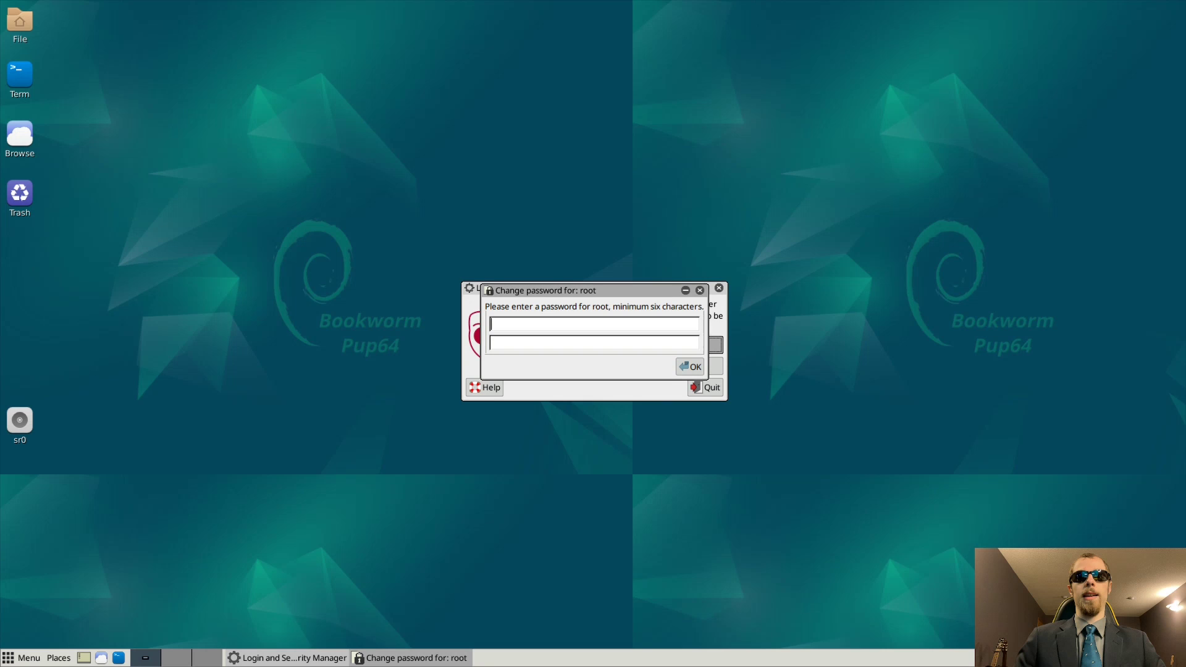
left_click(689, 366)
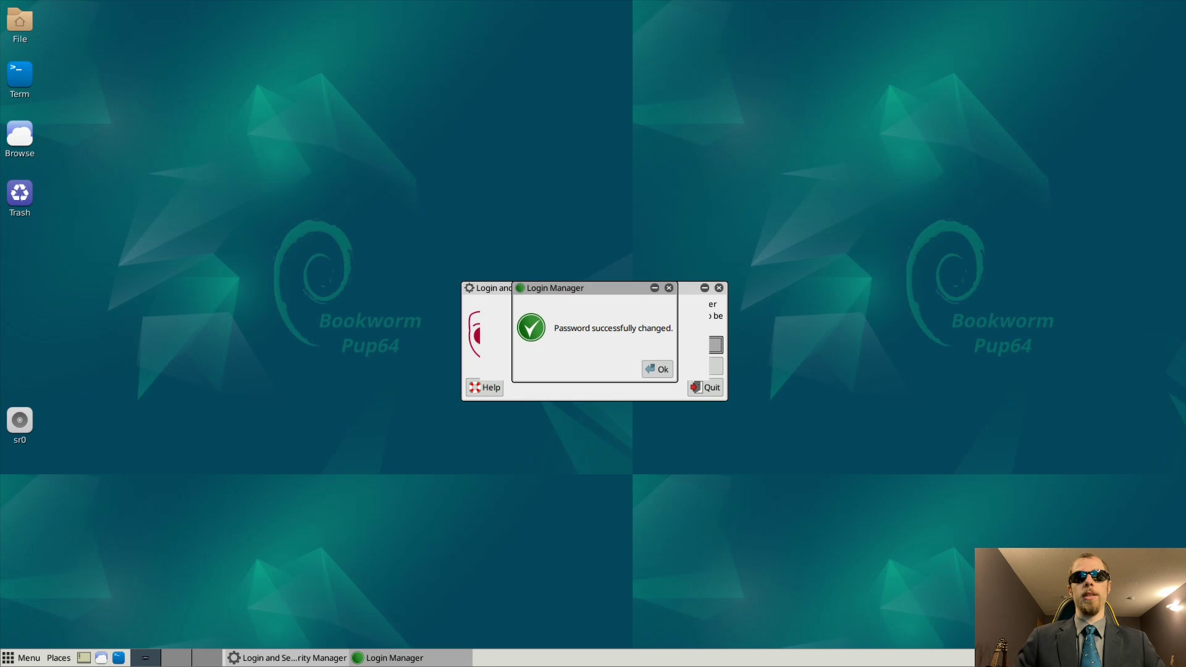
left_click(656, 370)
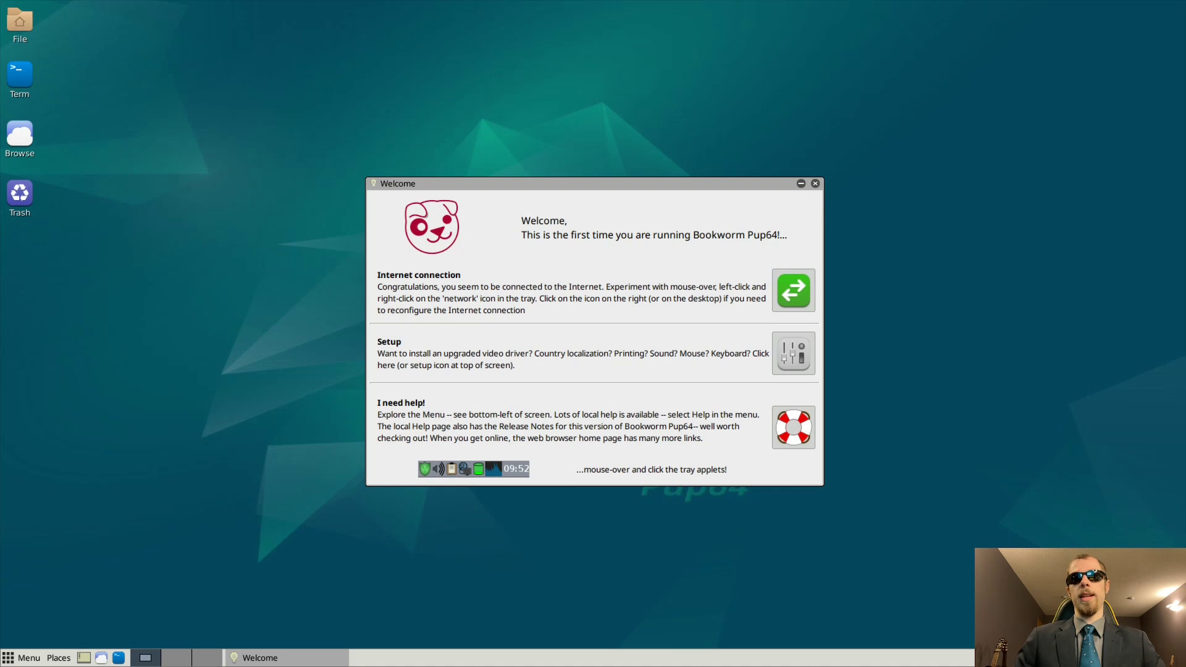
- Browse PupControl's Drive, Software and Network categories and launch Puppy Package Manager
left_click(793, 353)
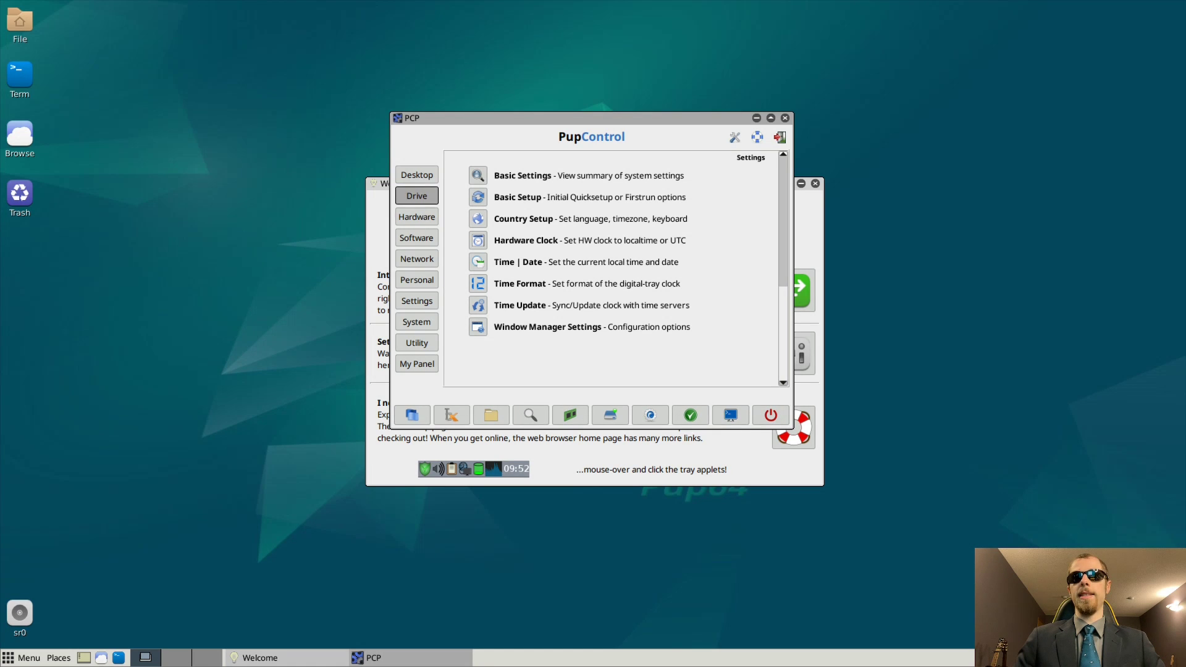
left_click(416, 196)
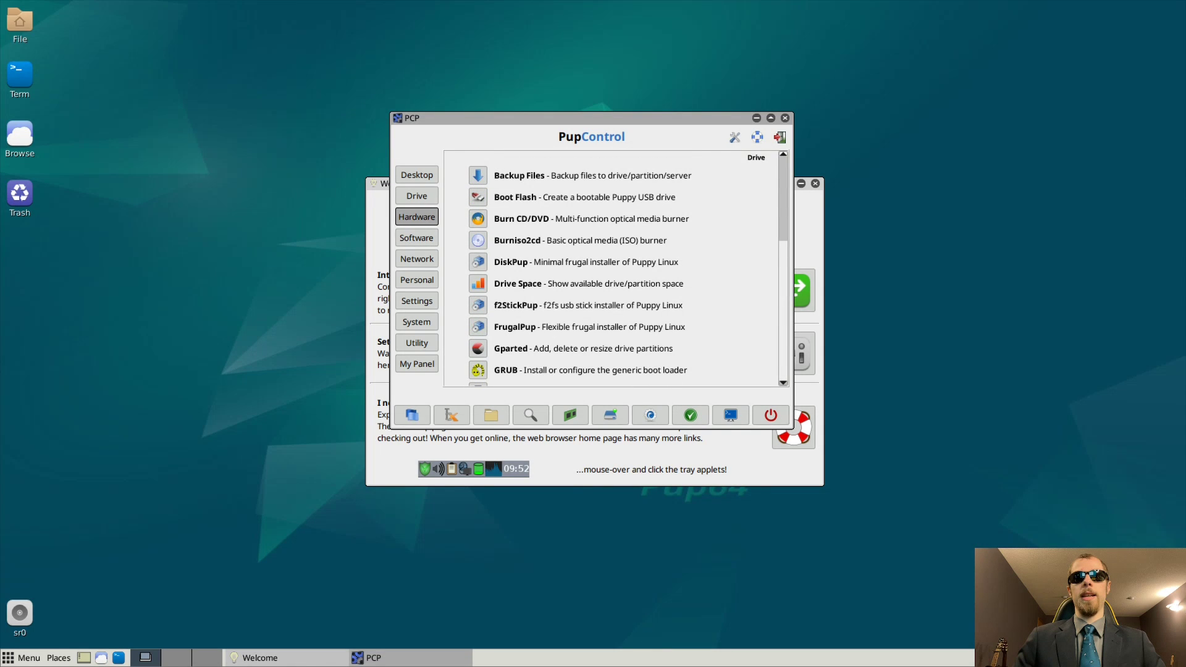
left_click(417, 216)
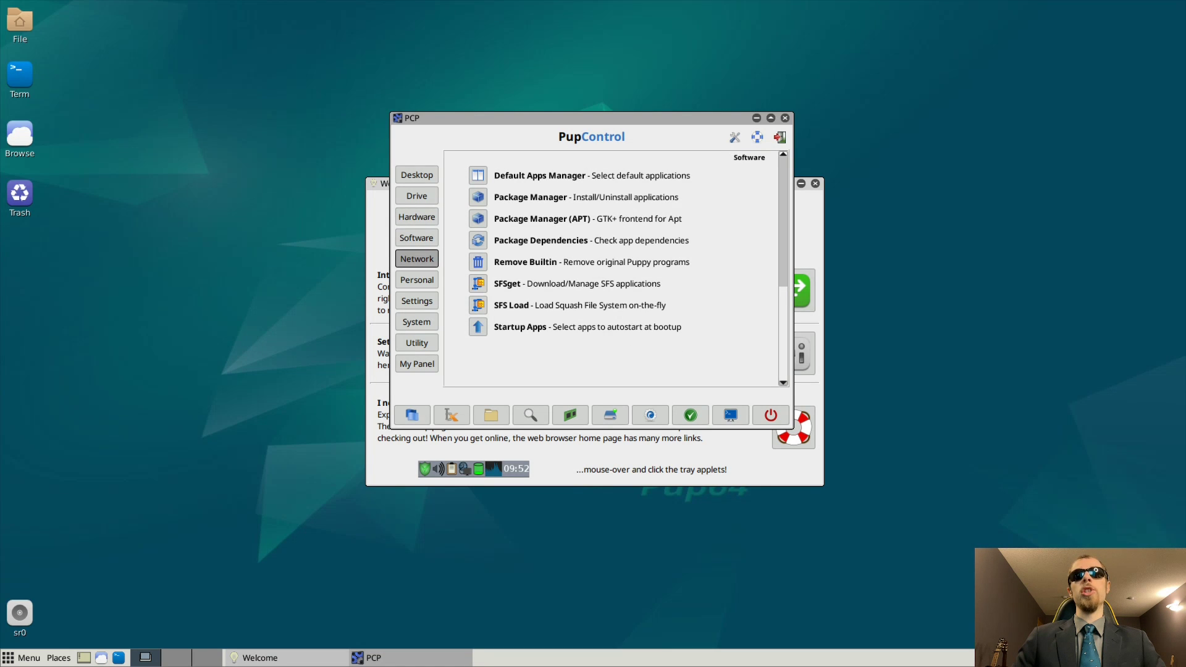
left_click(416, 258)
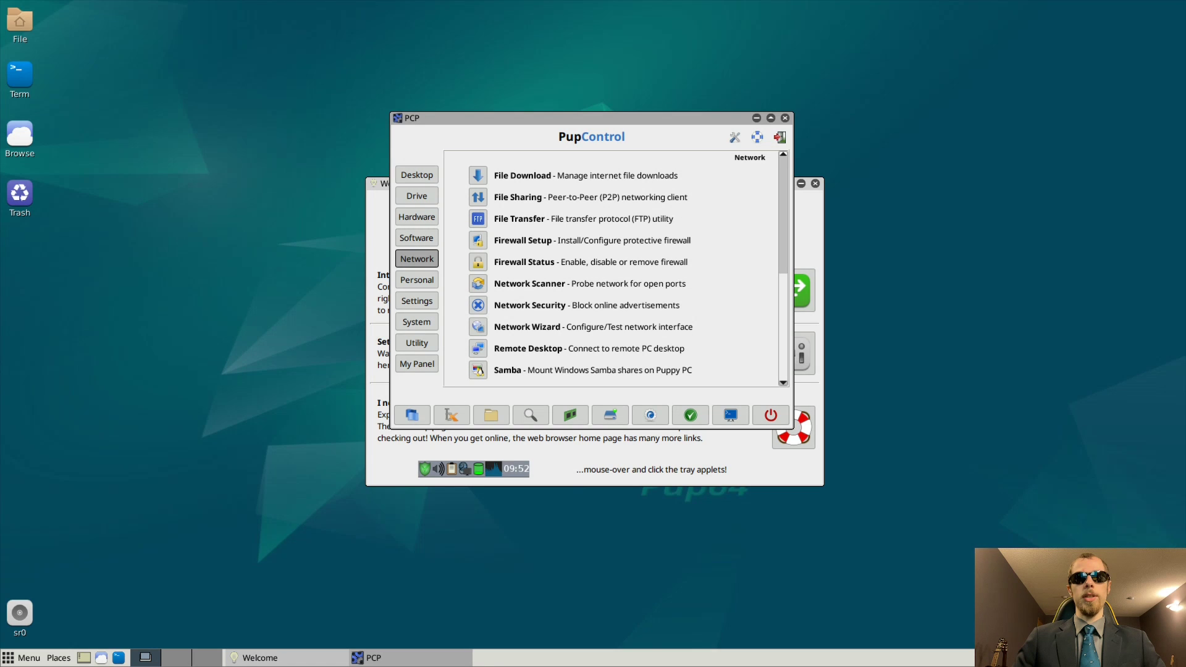
mouse_move(477, 369)
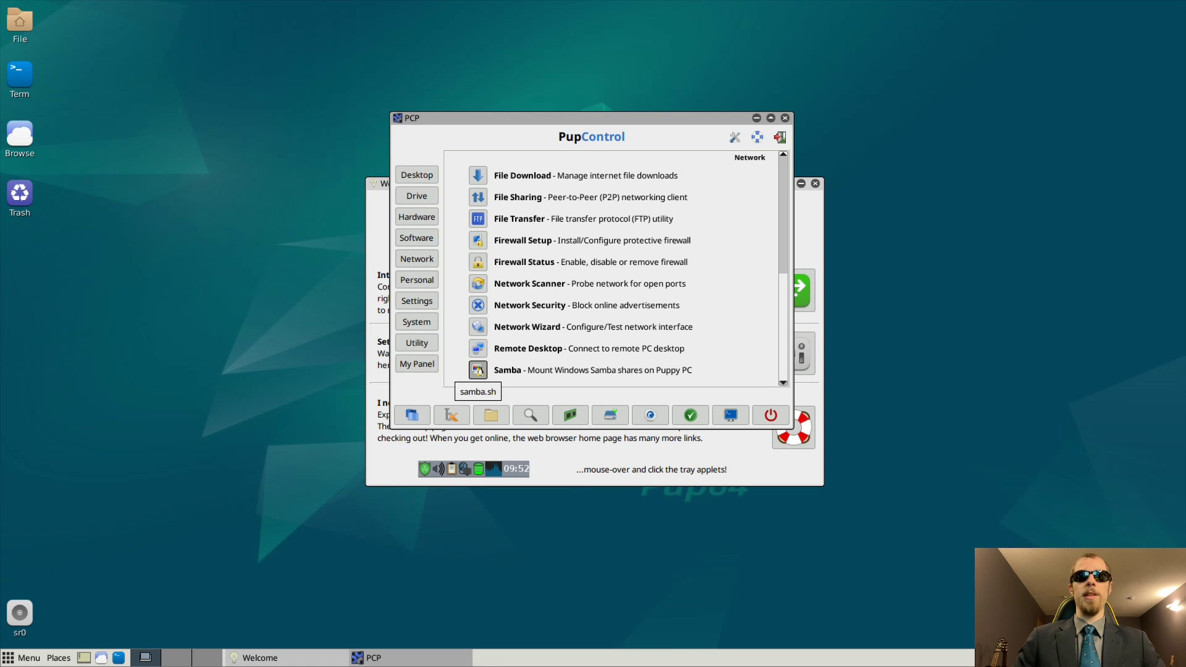
left_click(416, 237)
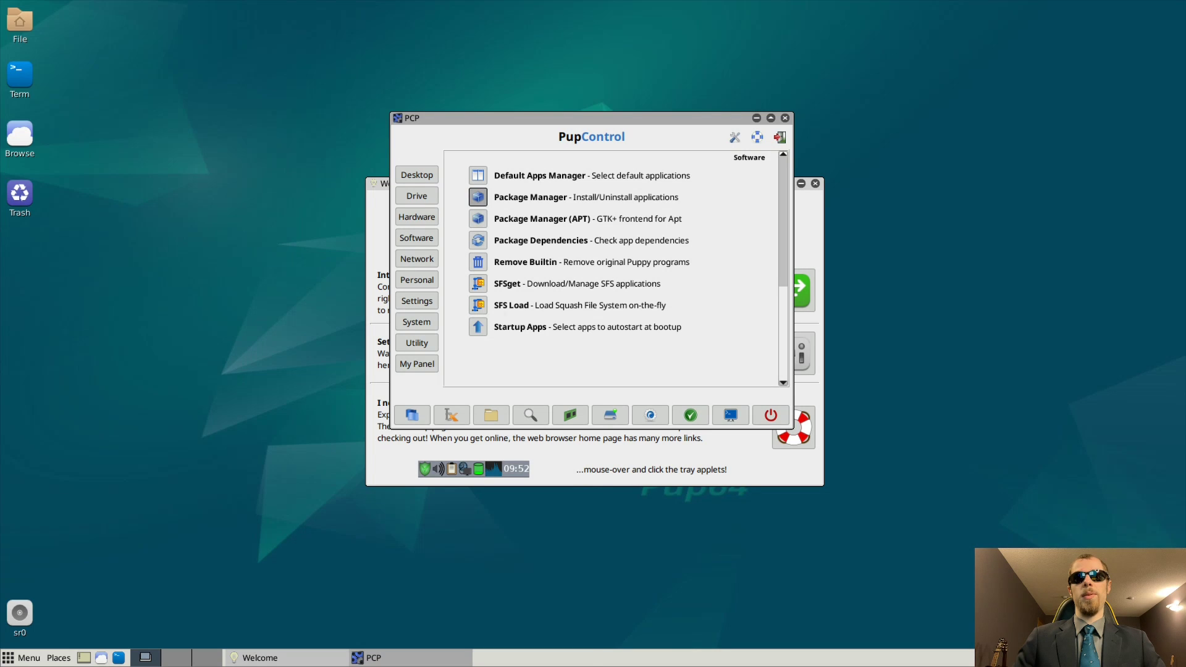
left_click(530, 196)
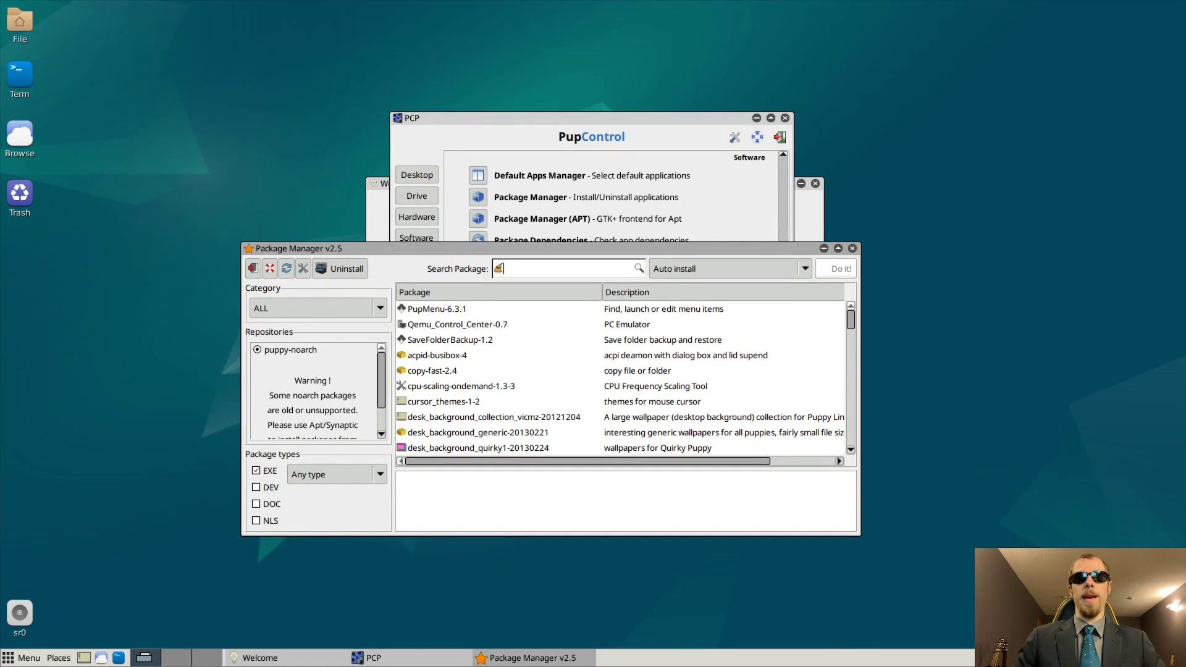
- Search Puppy Package Manager for 'spice', finding no match, and dismiss the alert
type("spice")
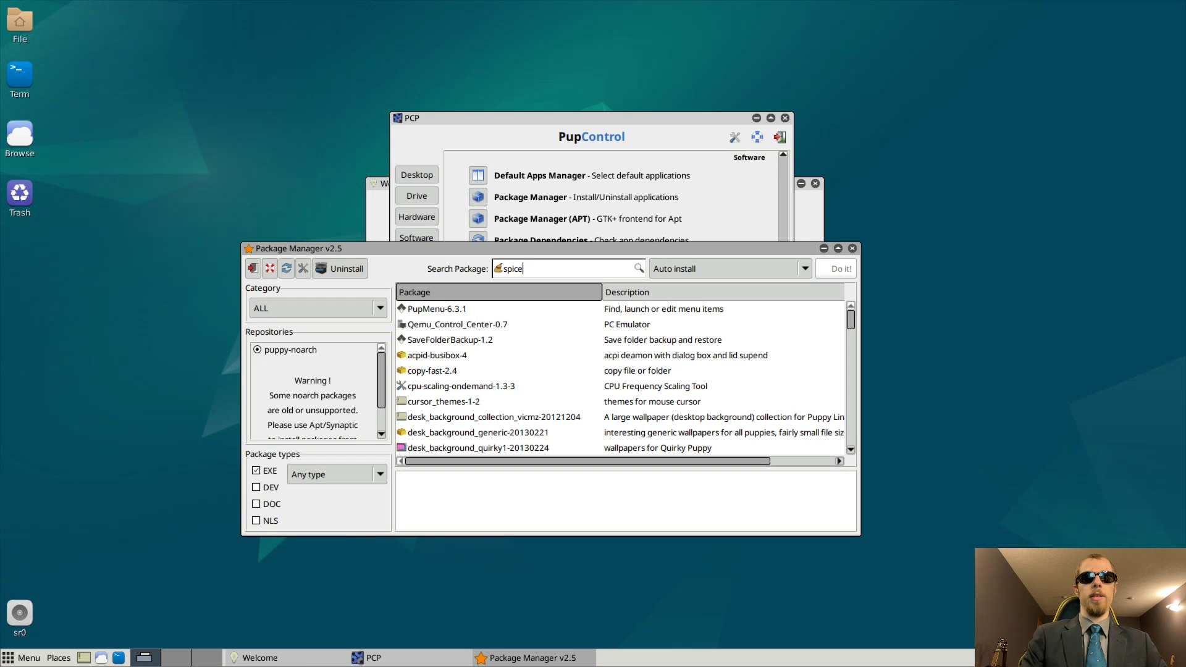
left_click(637, 268)
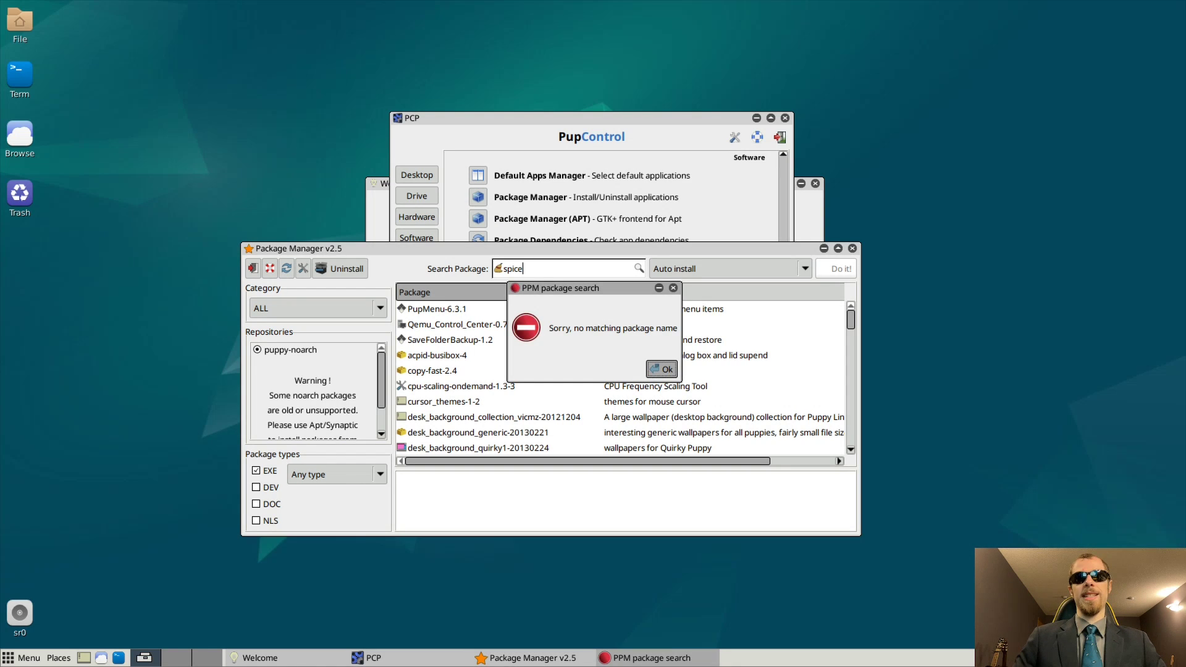
left_click(659, 370)
type("-vdagent")
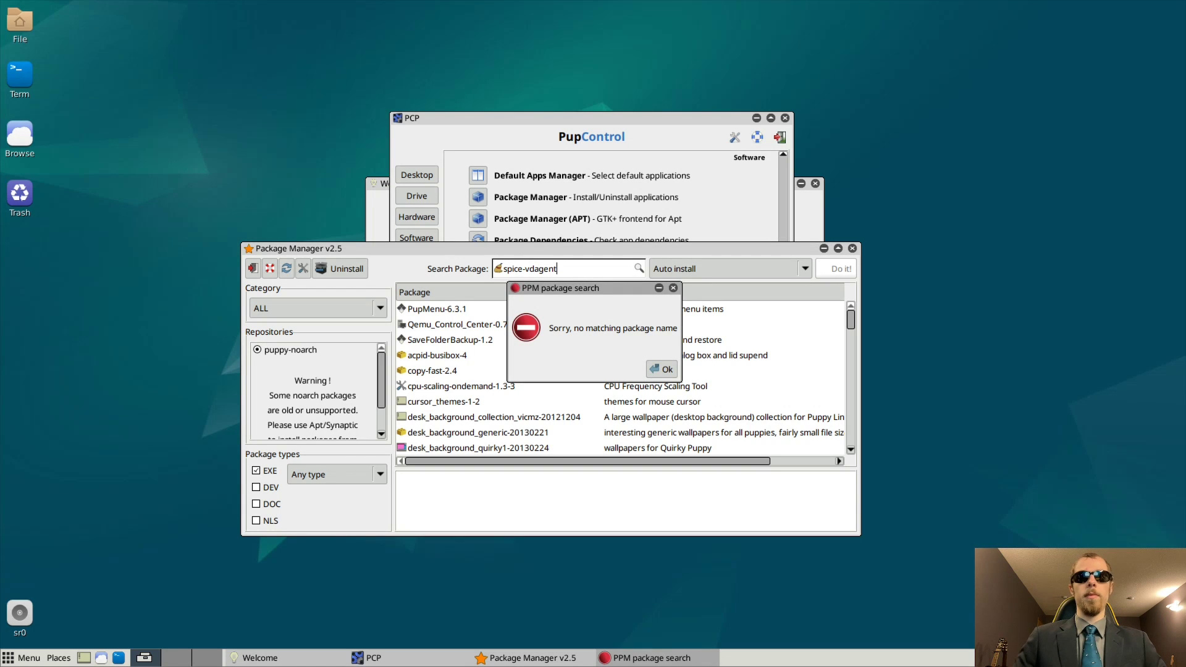
left_click(660, 370)
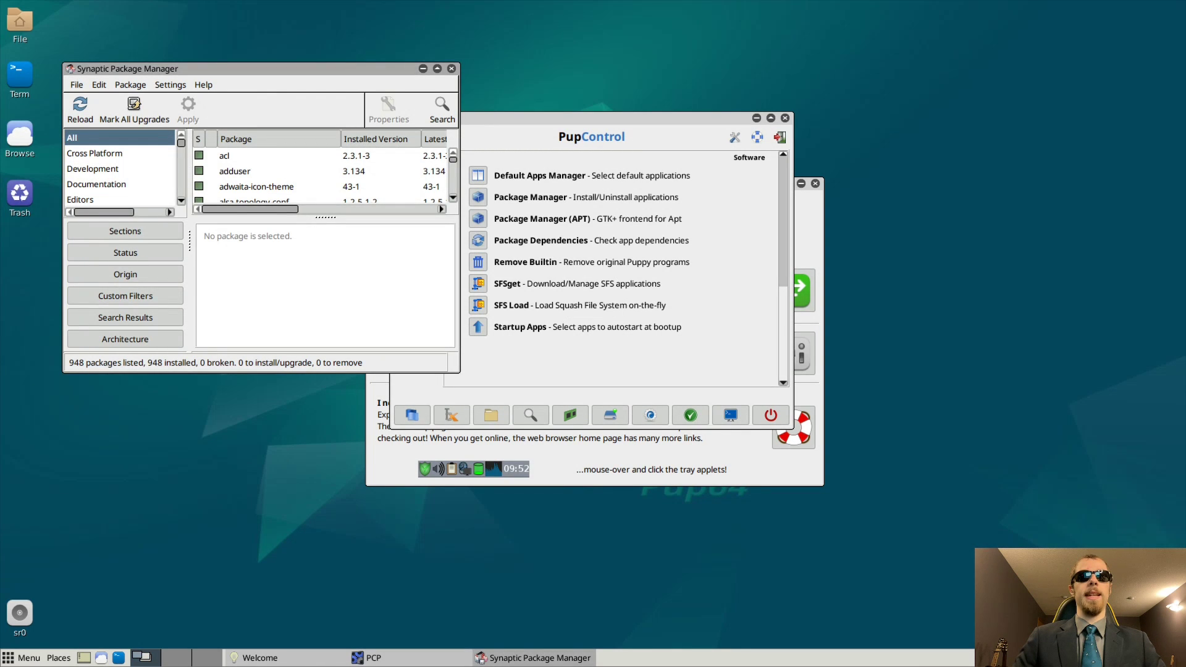
- Search Synaptic for spice-vdagent, find nothing, and cancel the repeated search
left_click_drag(121, 68, 299, 160)
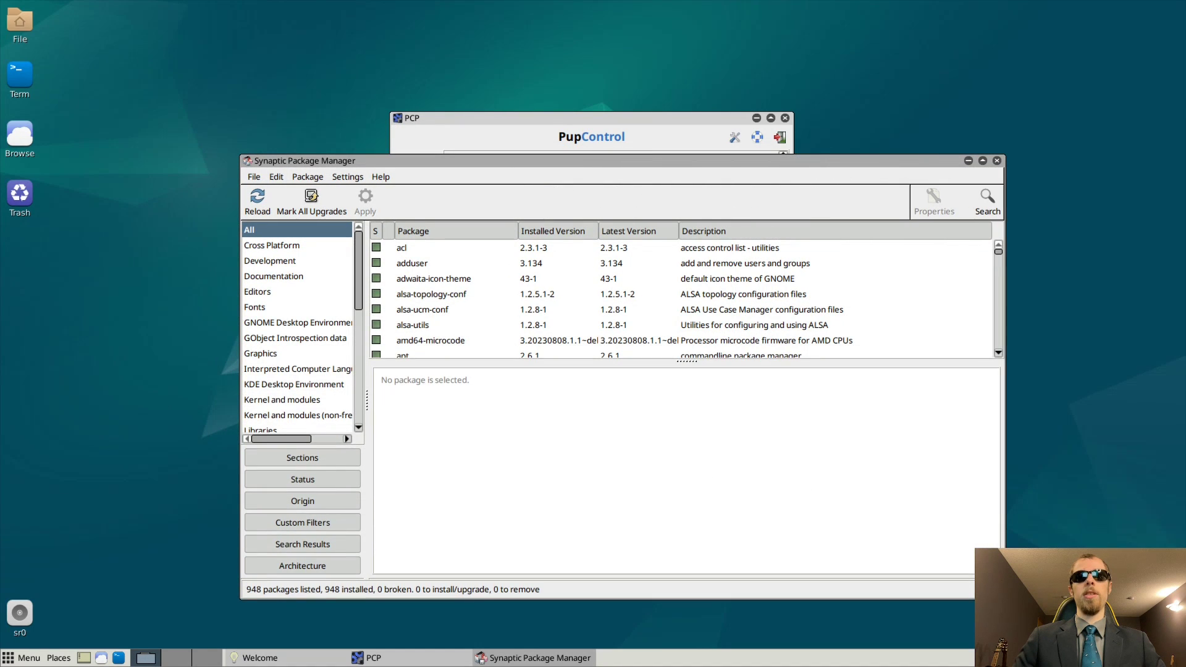
left_click(986, 201)
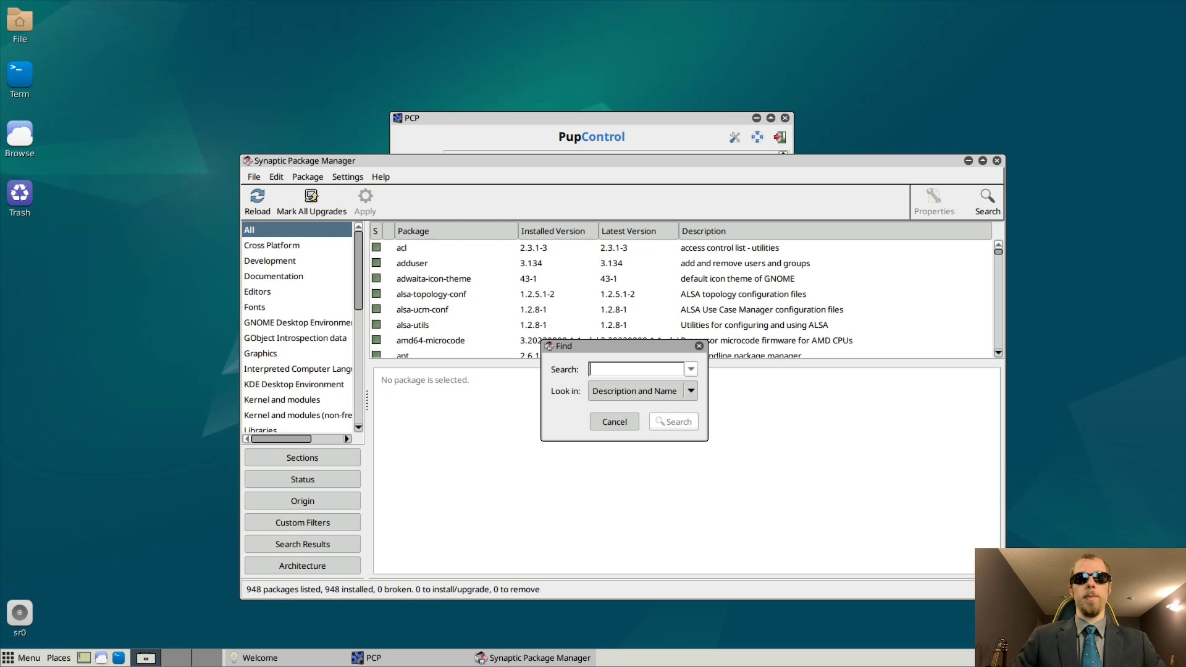
type("spice-")
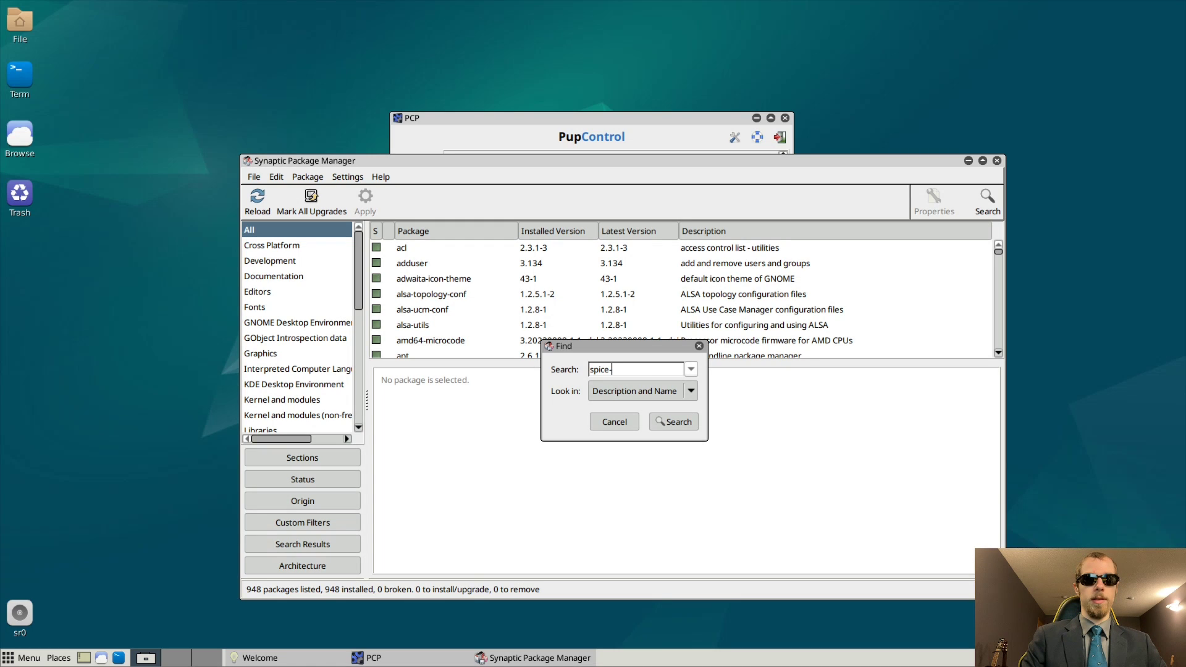
left_click(672, 421)
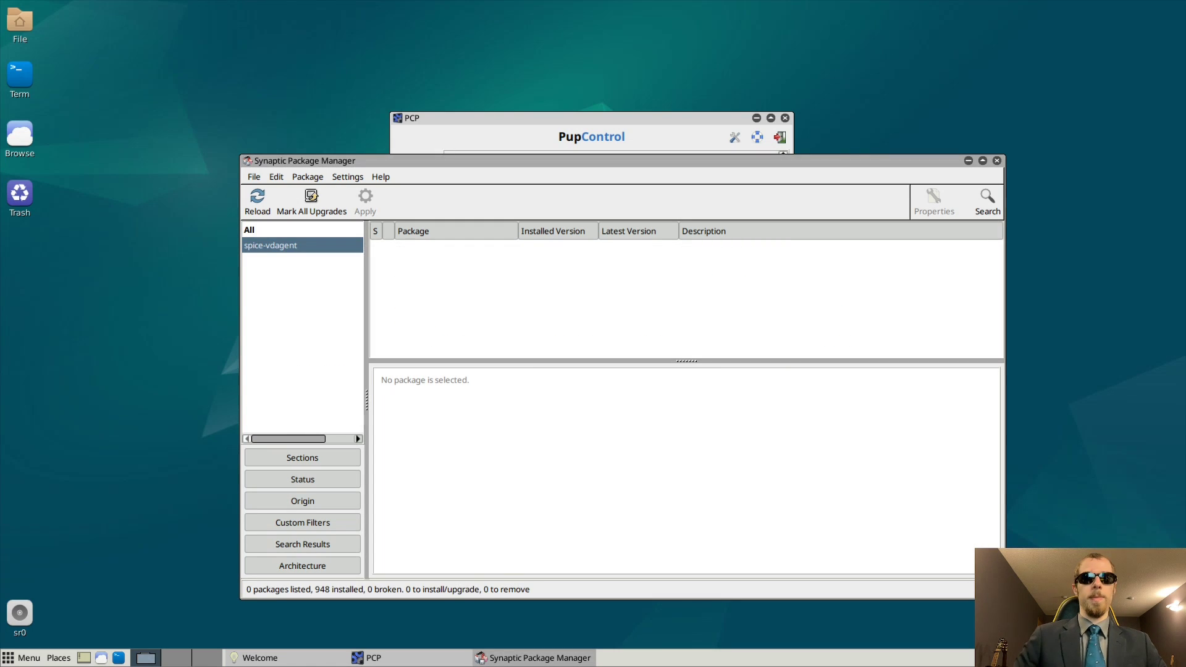
left_click(986, 201)
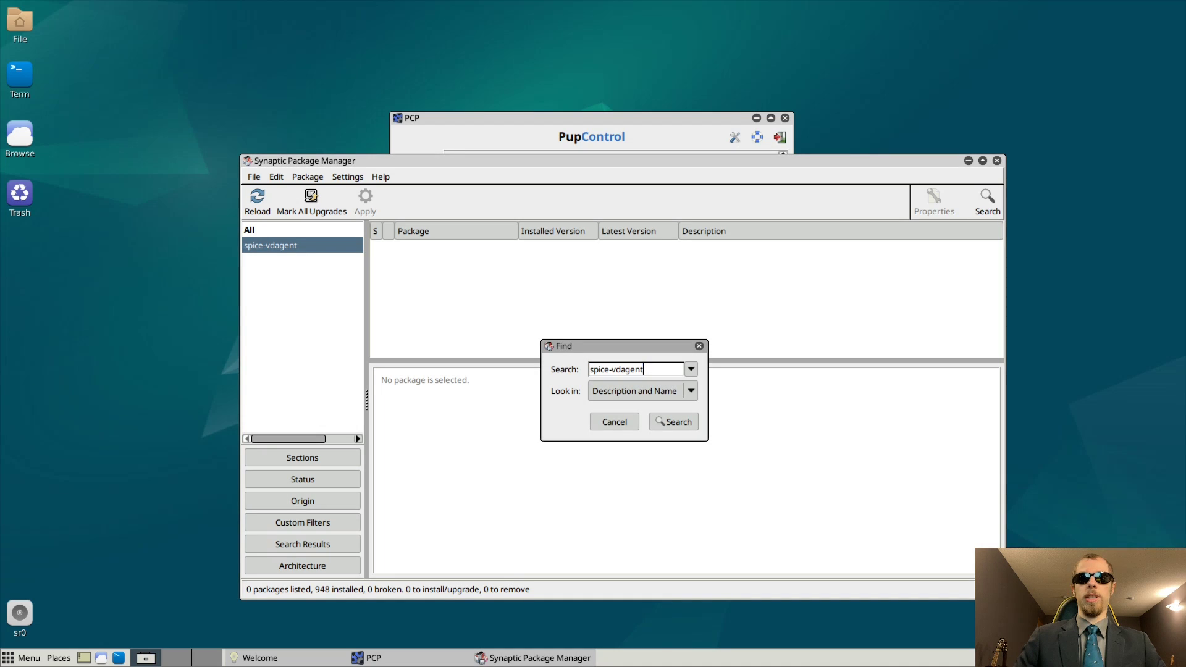
key("BackSpace")
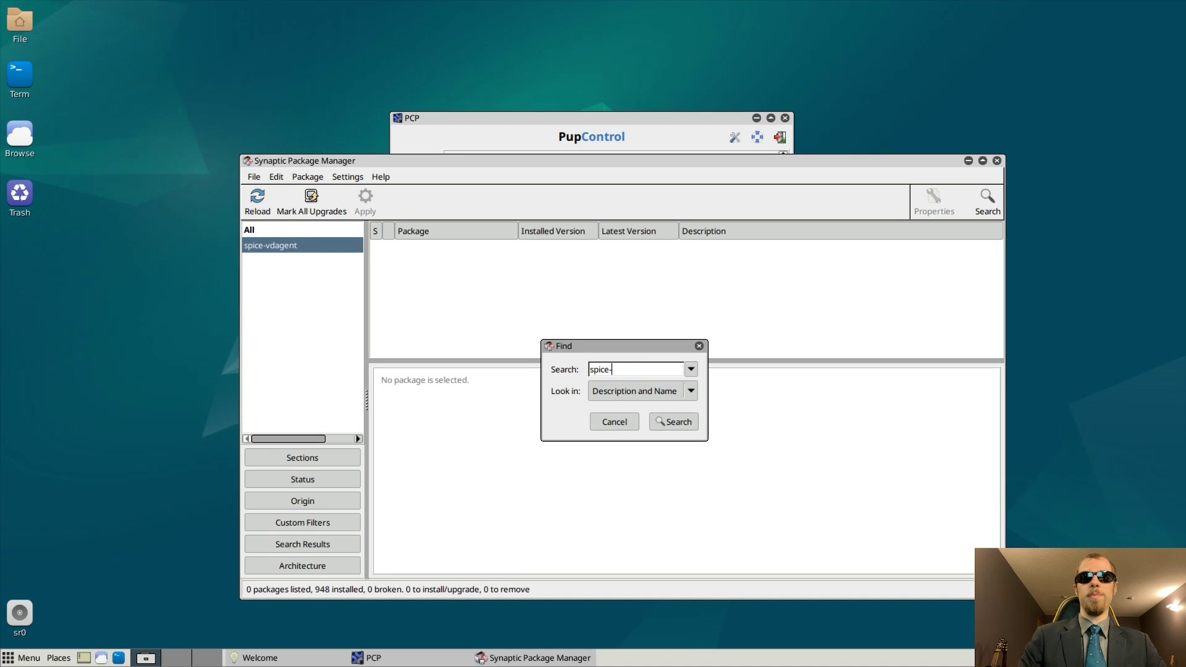
left_click(672, 421)
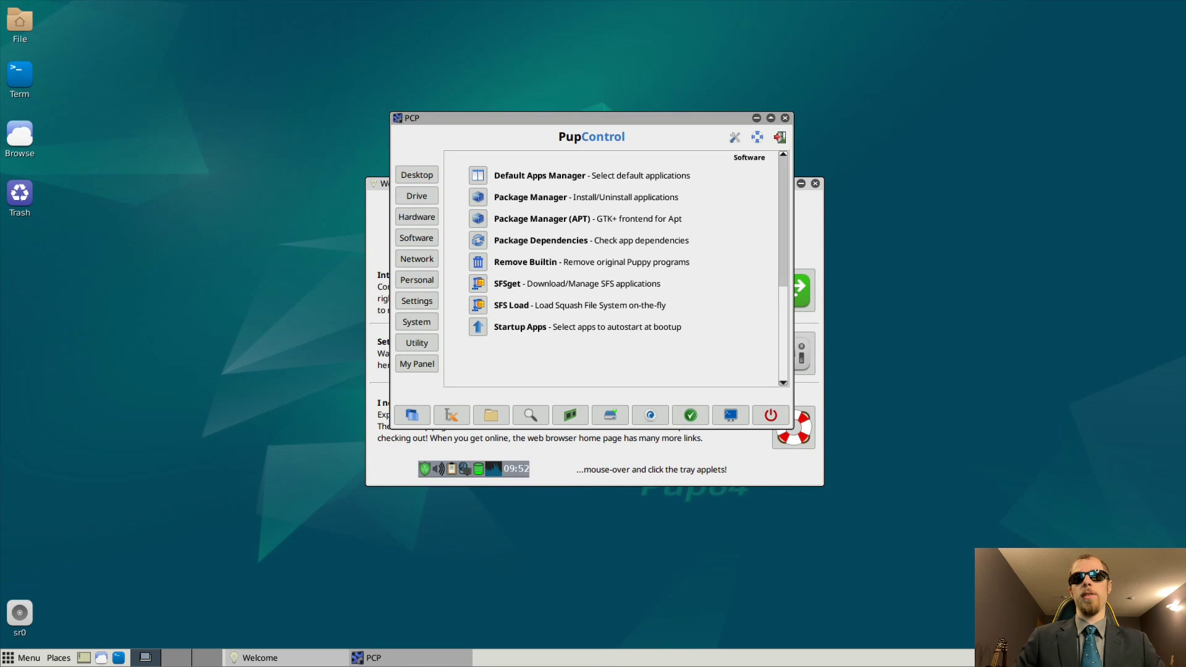
- Close PupControl and Welcome, start apt update in LXTerminal and minimize it
left_click(785, 118)
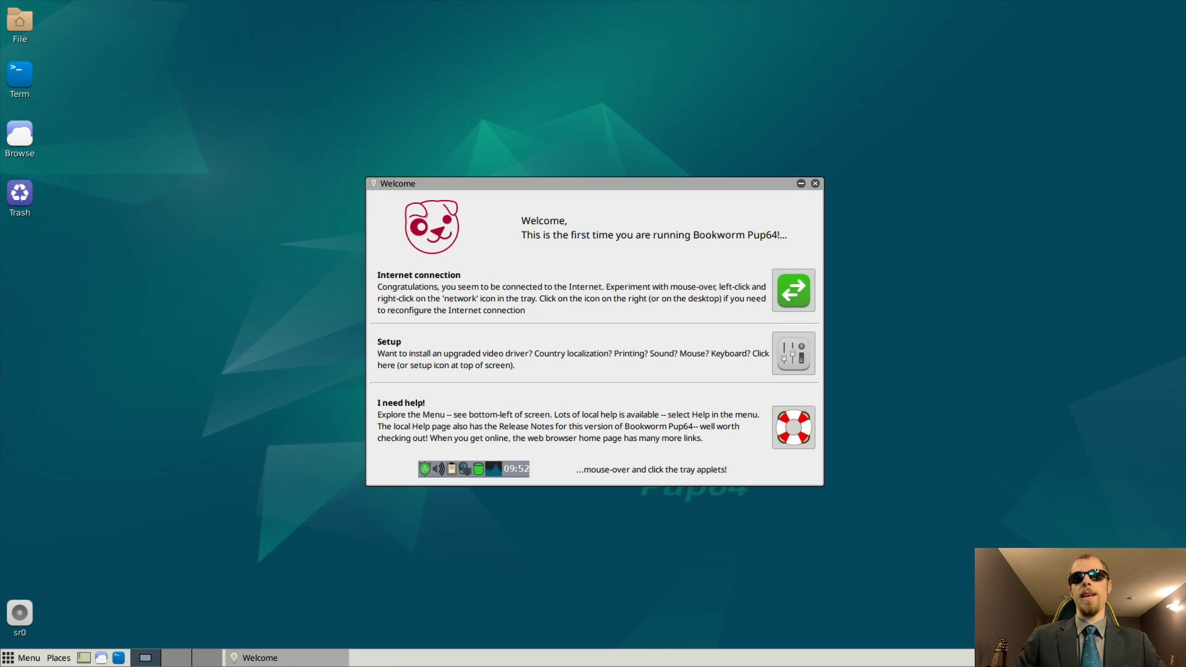
left_click(816, 182)
type("apt update")
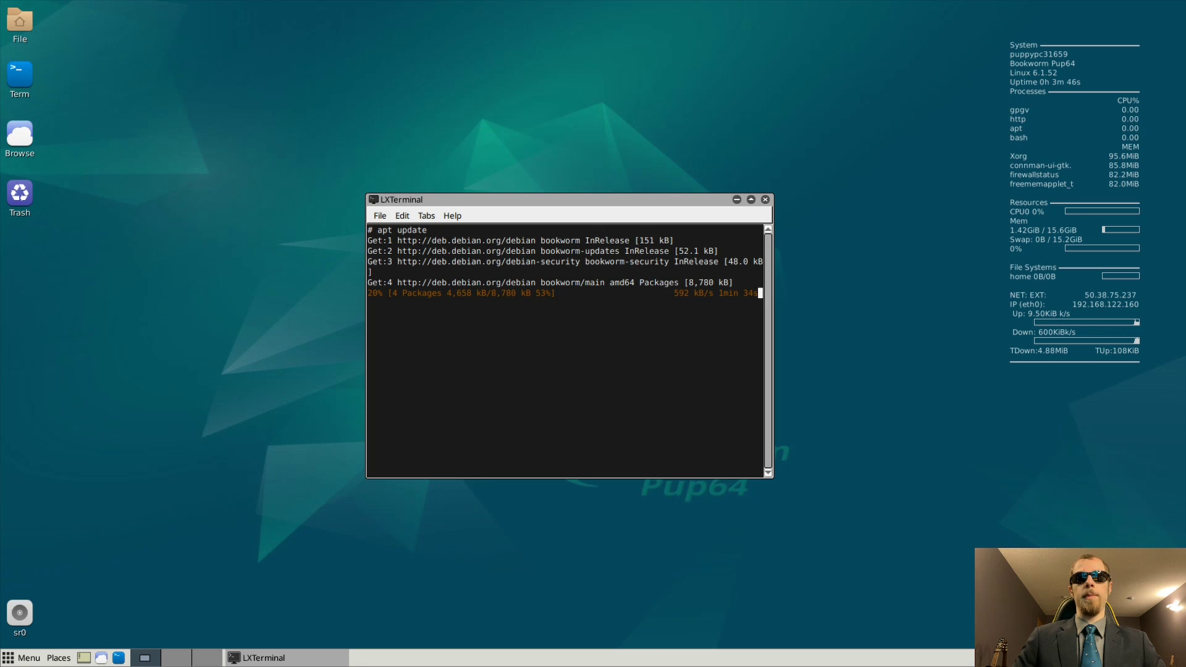
left_click(735, 199)
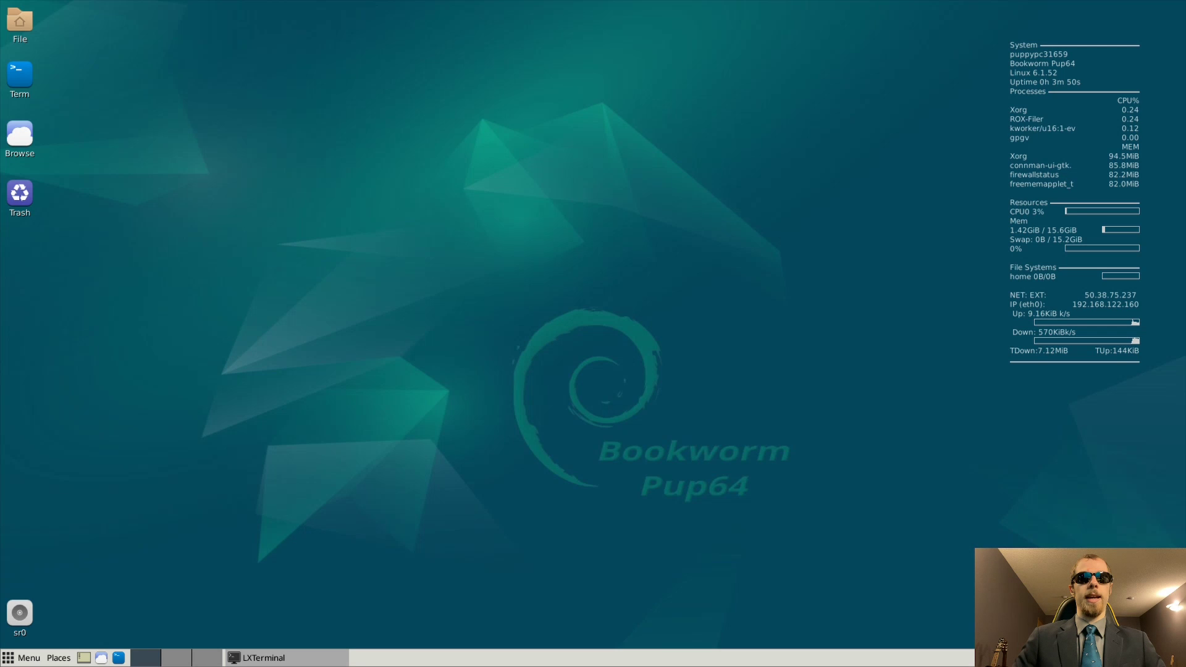
- Browse the Fun games submenu from the main menu
left_click(25, 658)
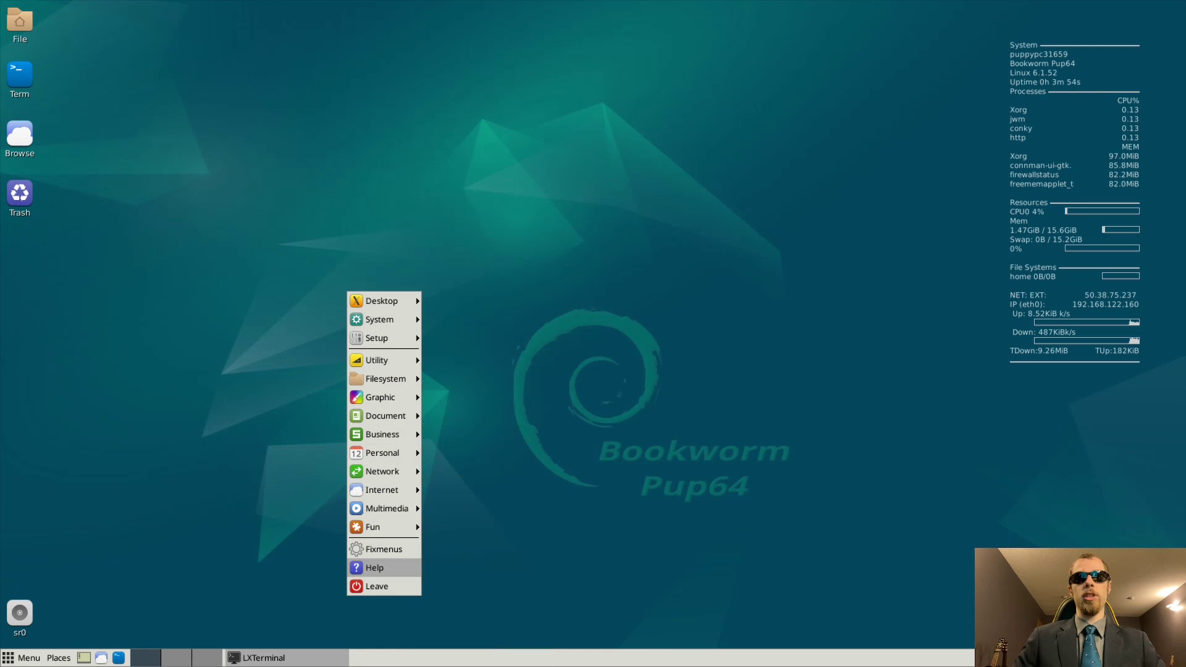
left_click(373, 526)
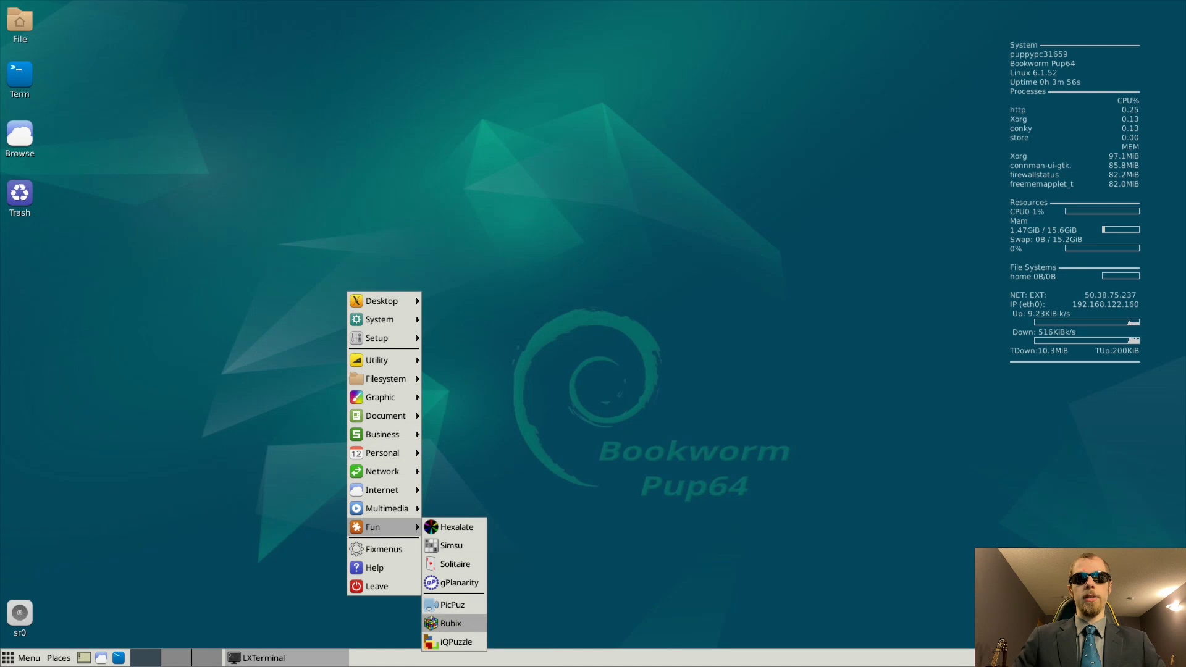
mouse_move(451, 545)
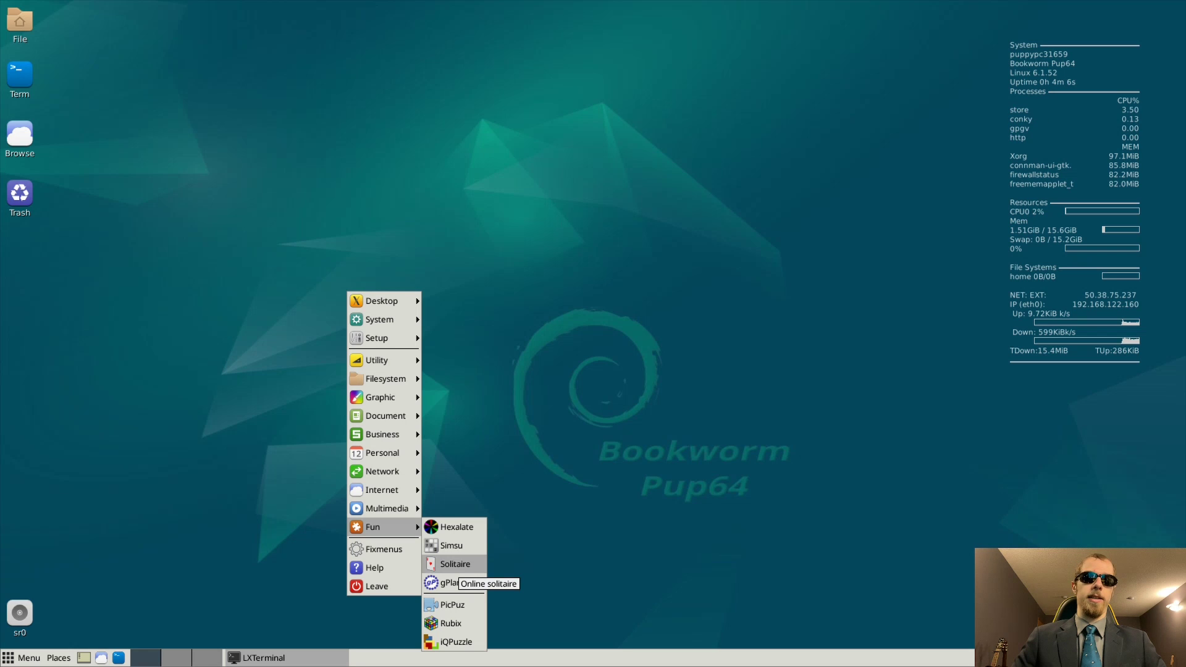
mouse_move(451, 544)
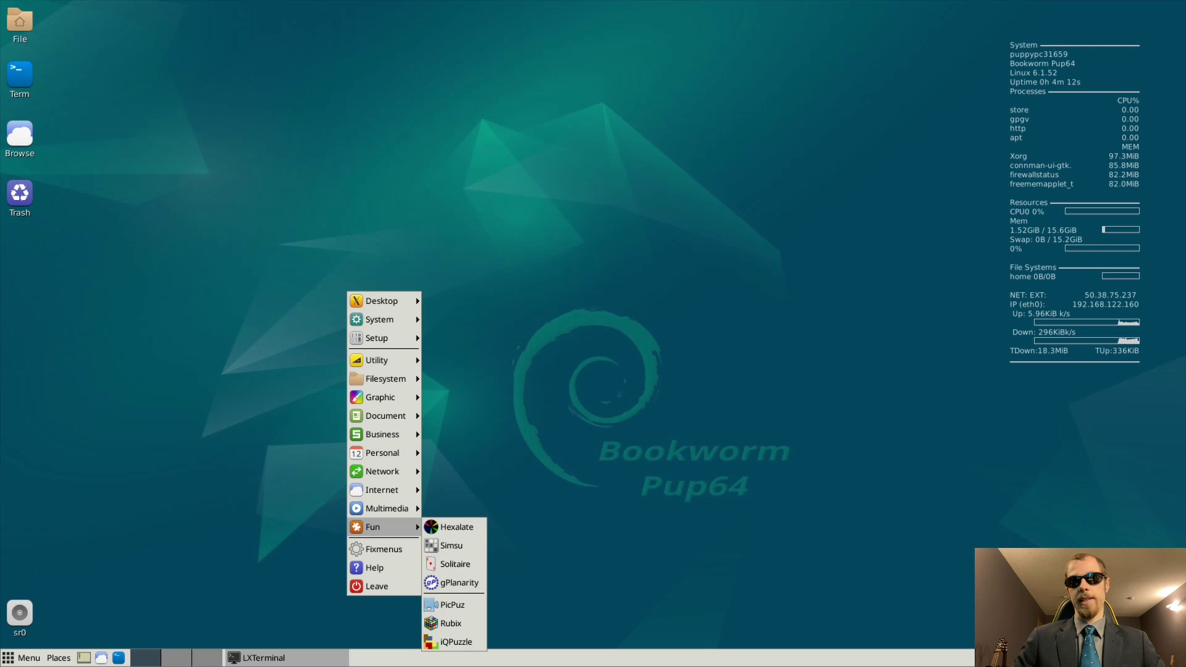
mouse_move(454, 563)
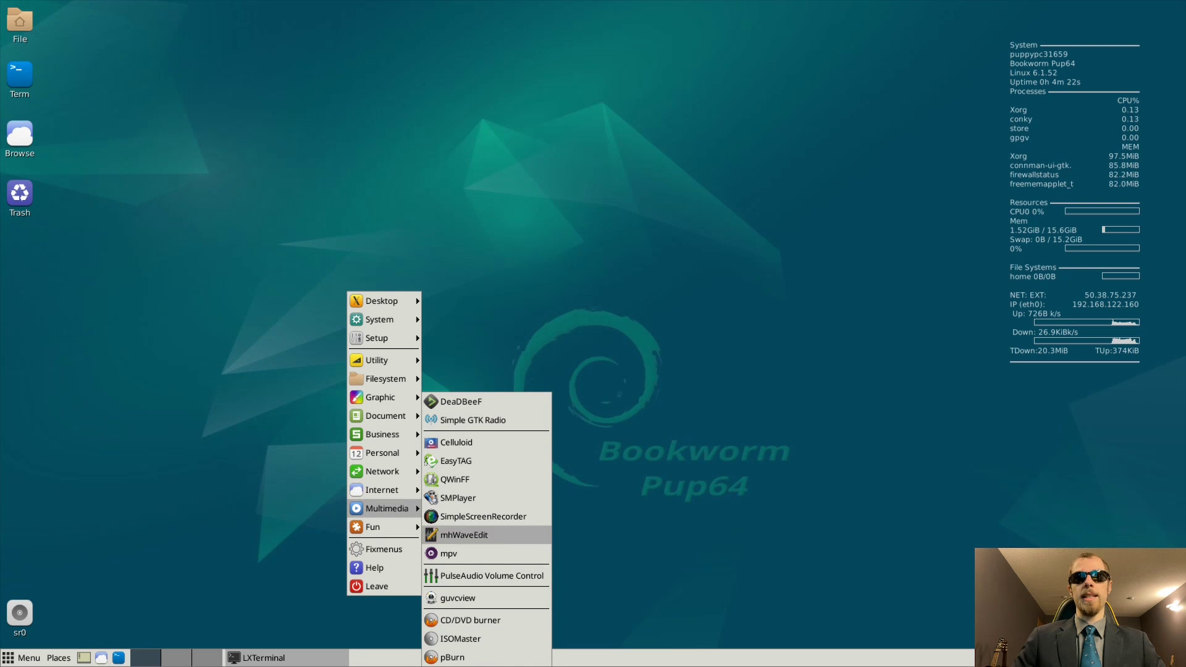
mouse_move(460, 639)
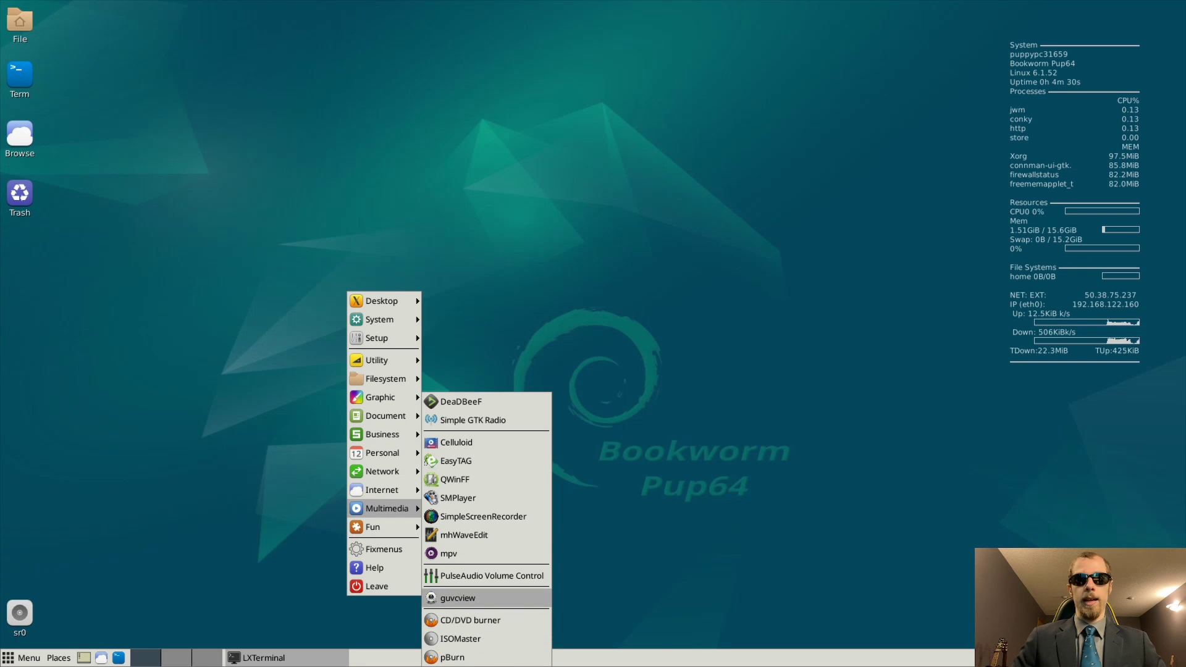
mouse_move(456, 598)
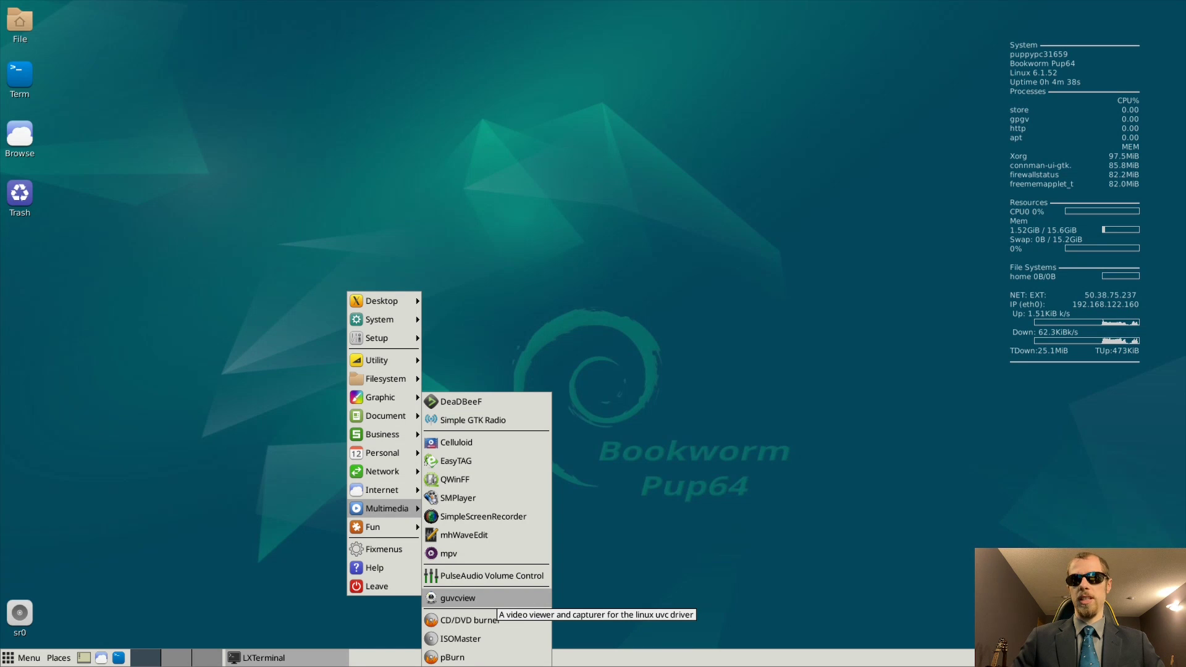
mouse_move(464, 535)
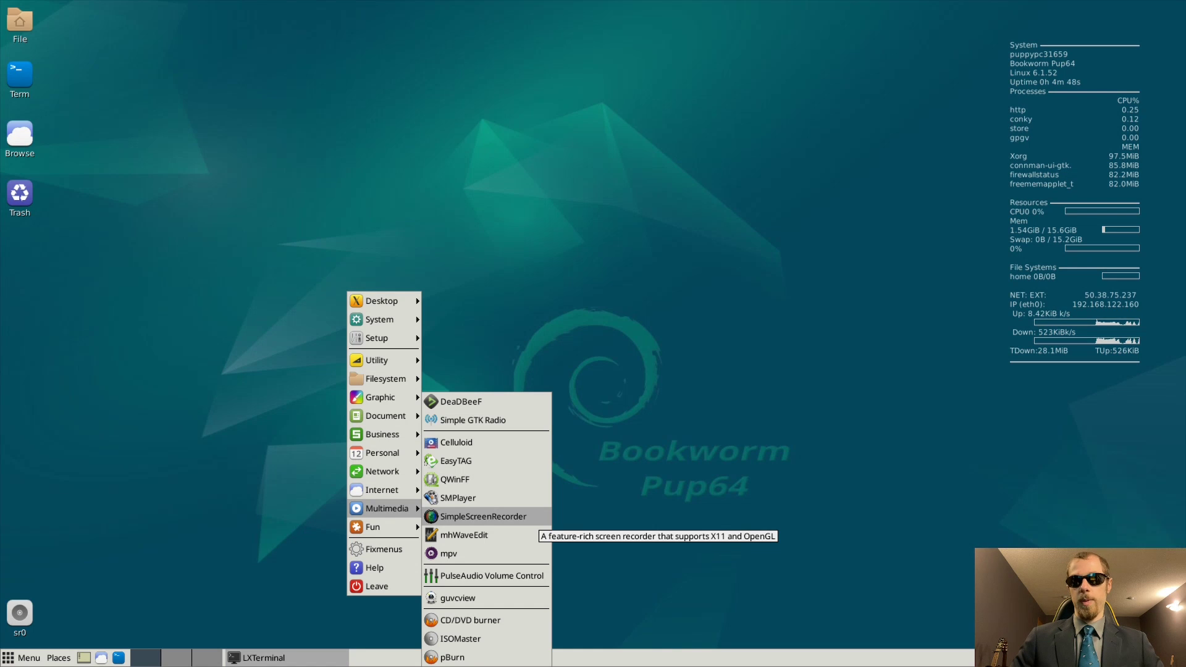
mouse_move(457, 498)
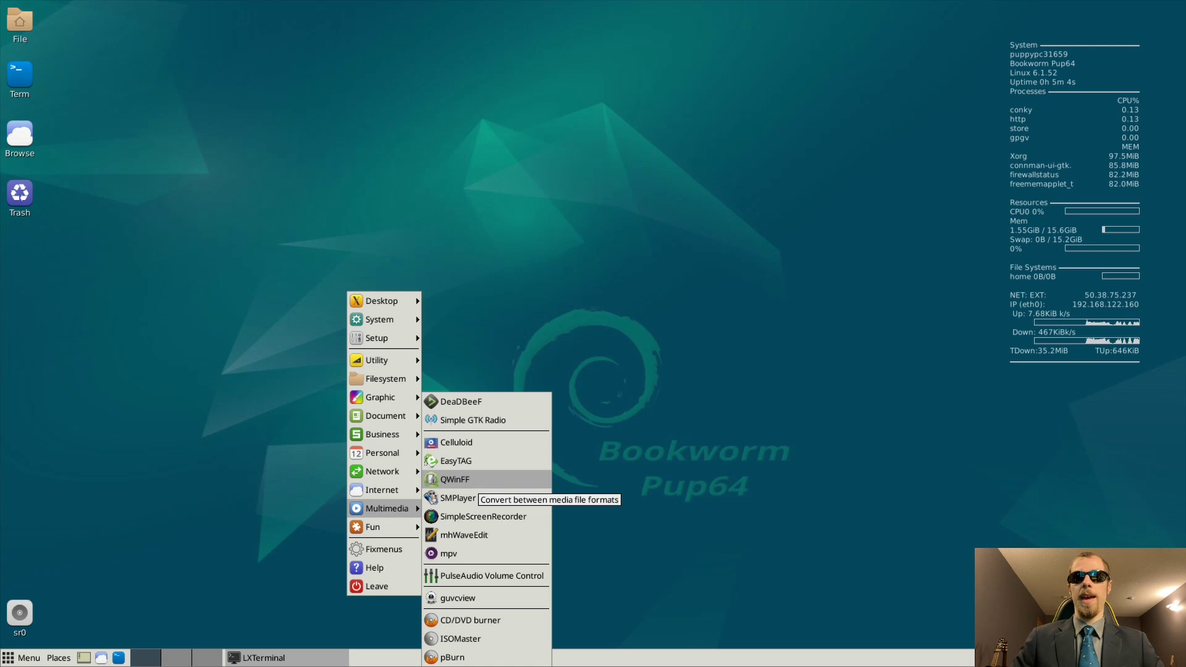
mouse_move(455, 442)
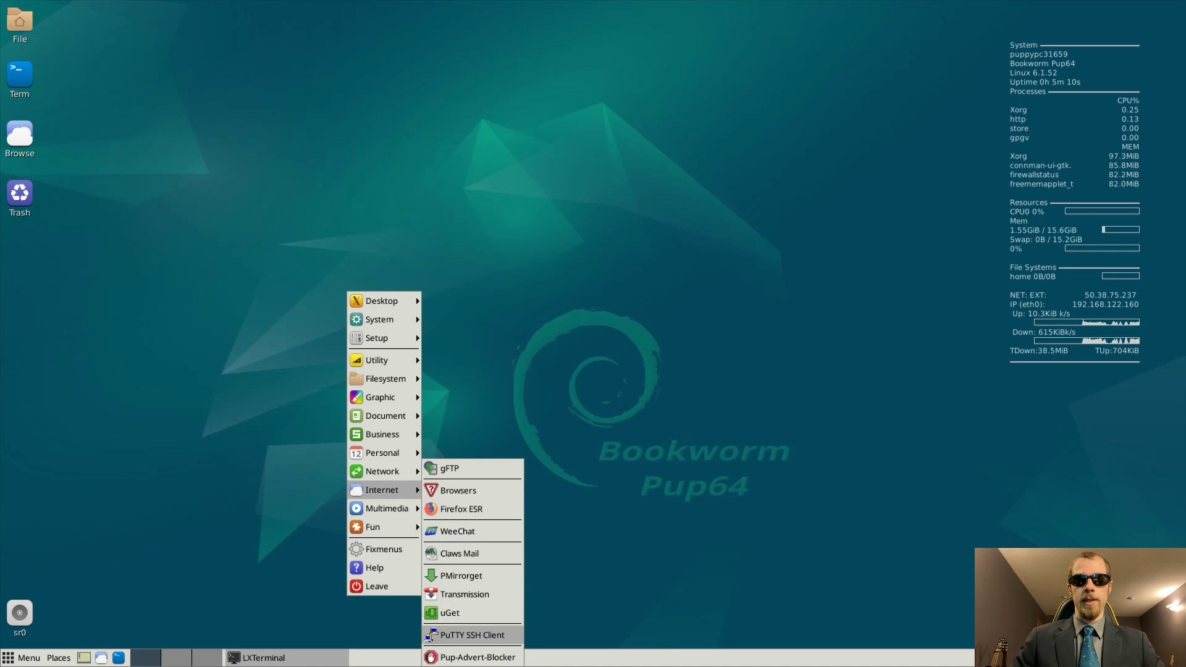
mouse_move(457, 491)
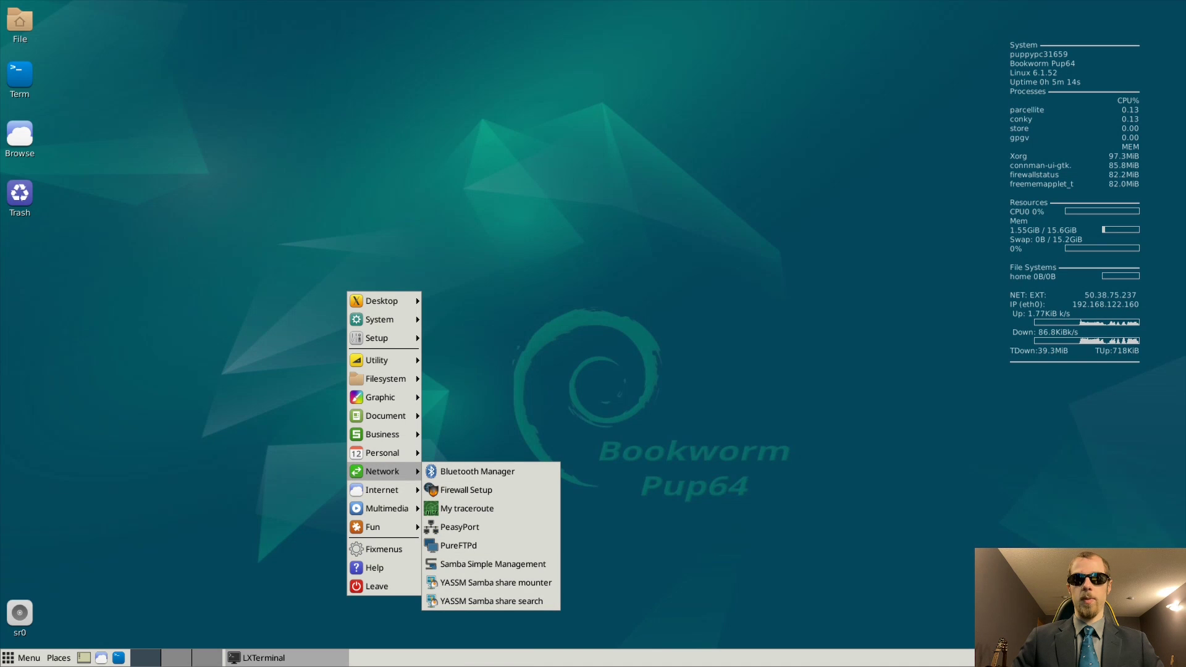
mouse_move(466, 508)
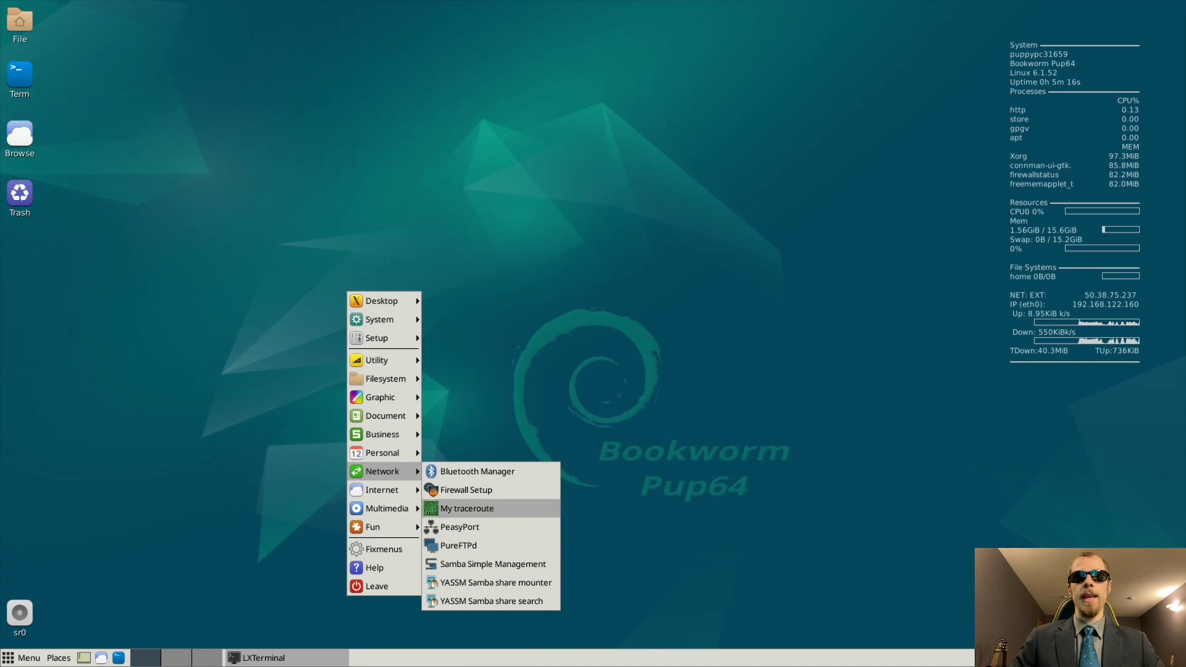
mouse_move(491, 582)
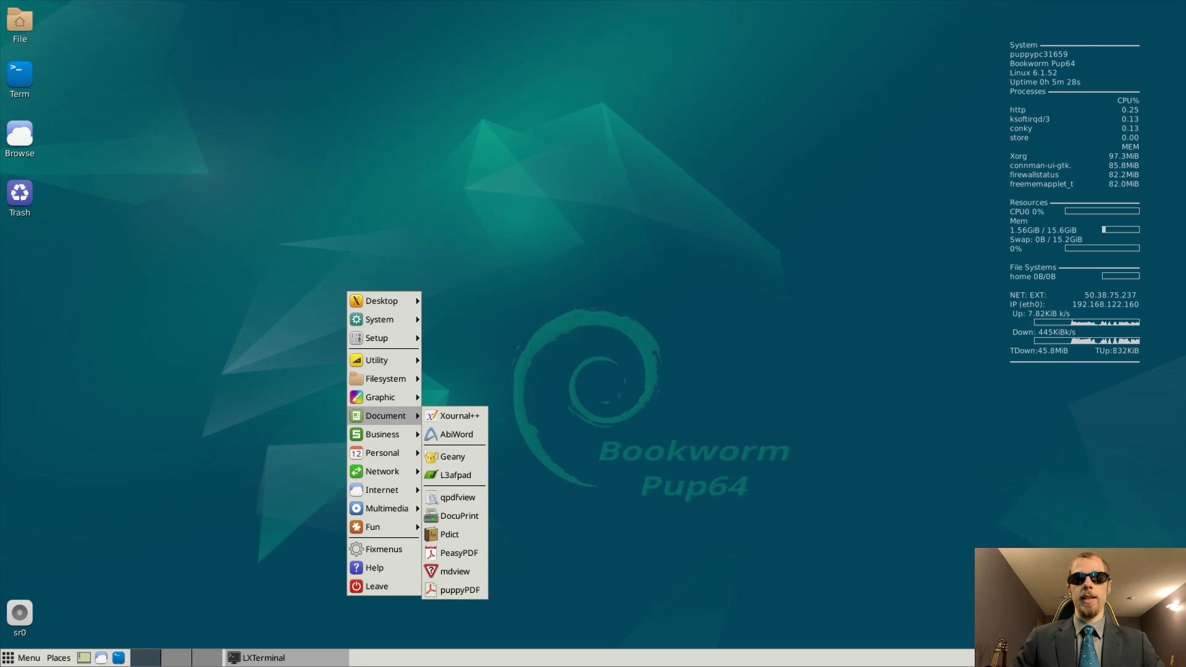
mouse_move(452, 456)
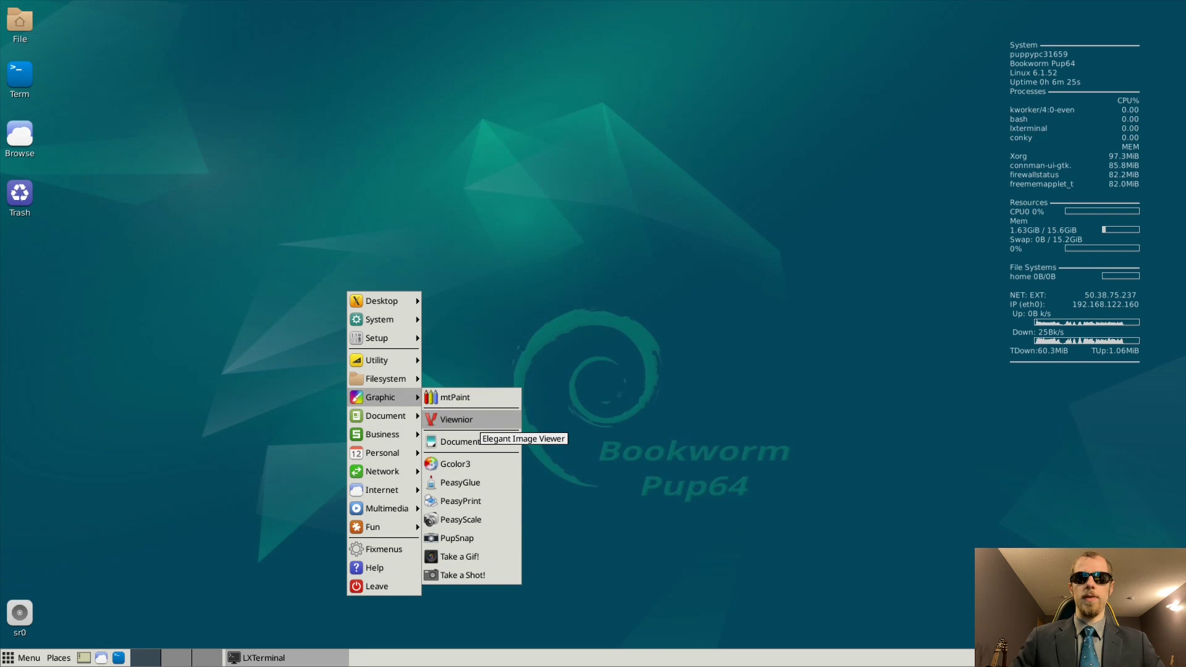
mouse_move(454, 396)
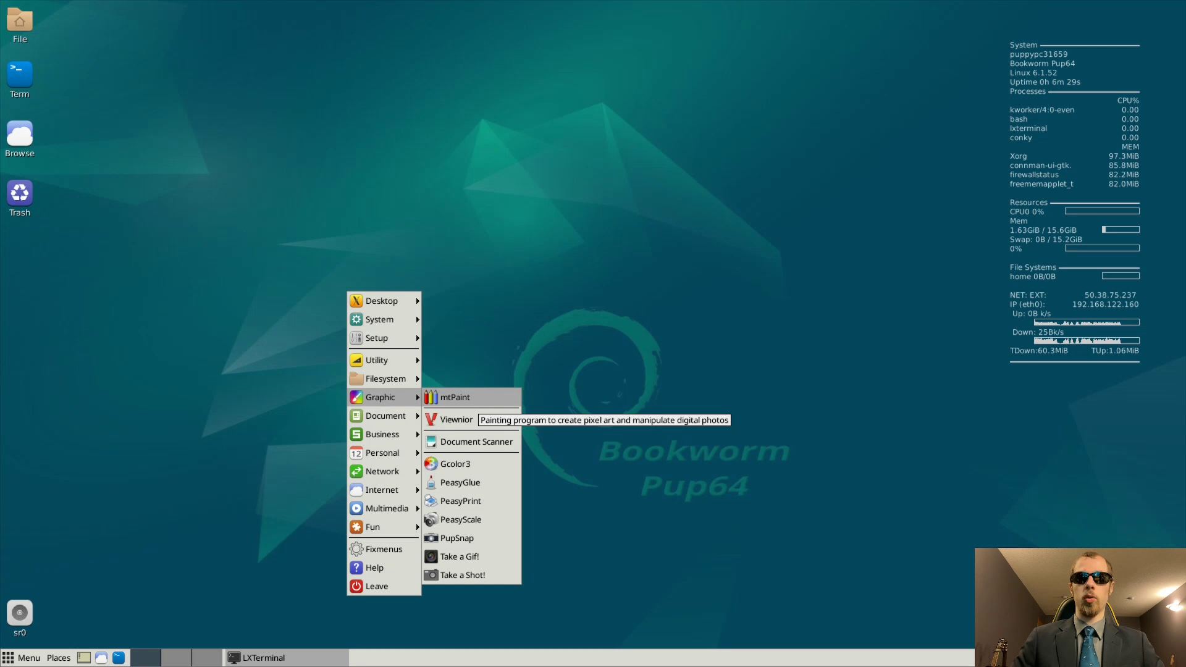
mouse_move(454, 397)
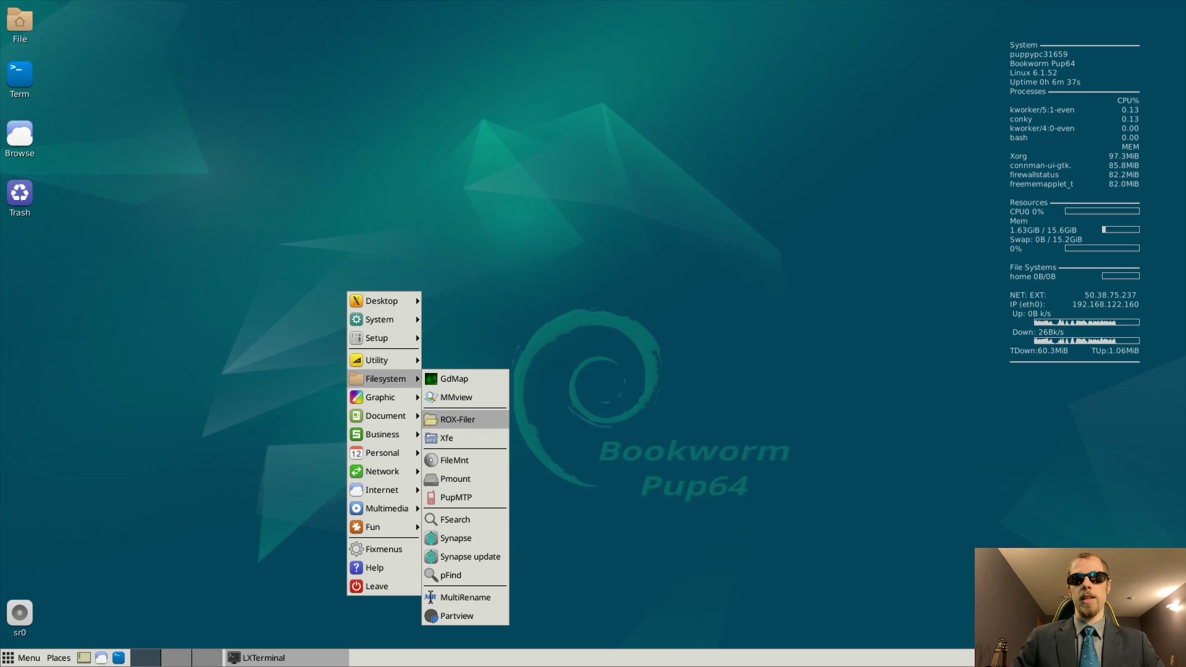
mouse_move(457, 419)
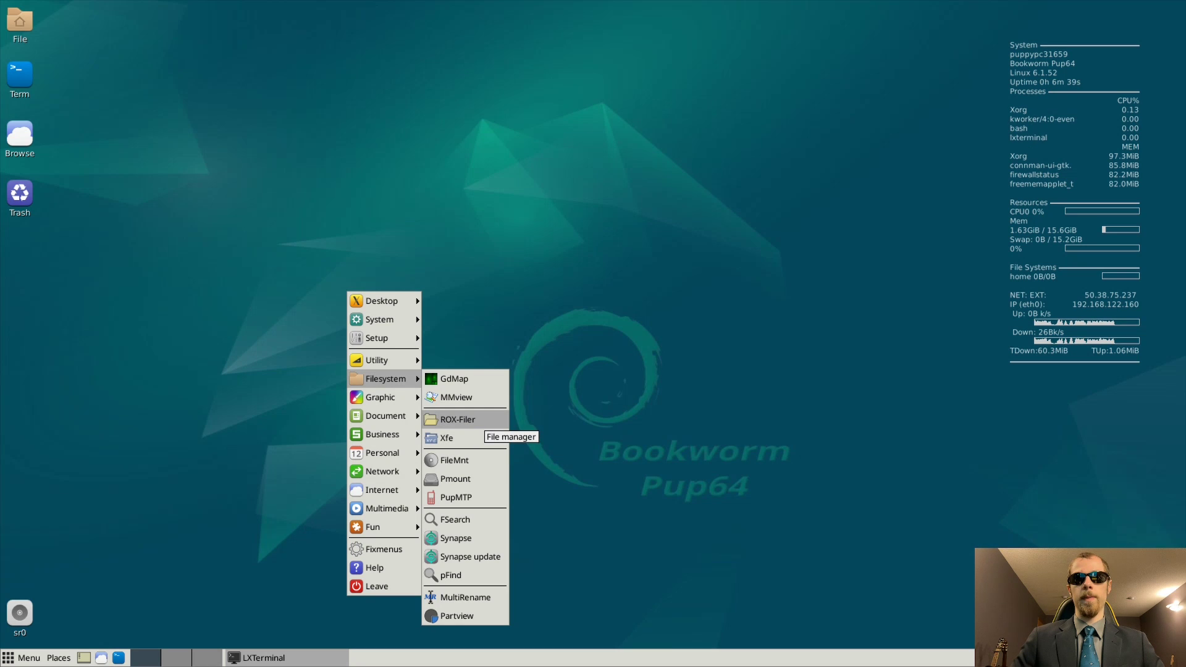
- View the home folder (Choices, Downloads, Startup, conkyrc) in ROX-Filer and close it
left_click(456, 419)
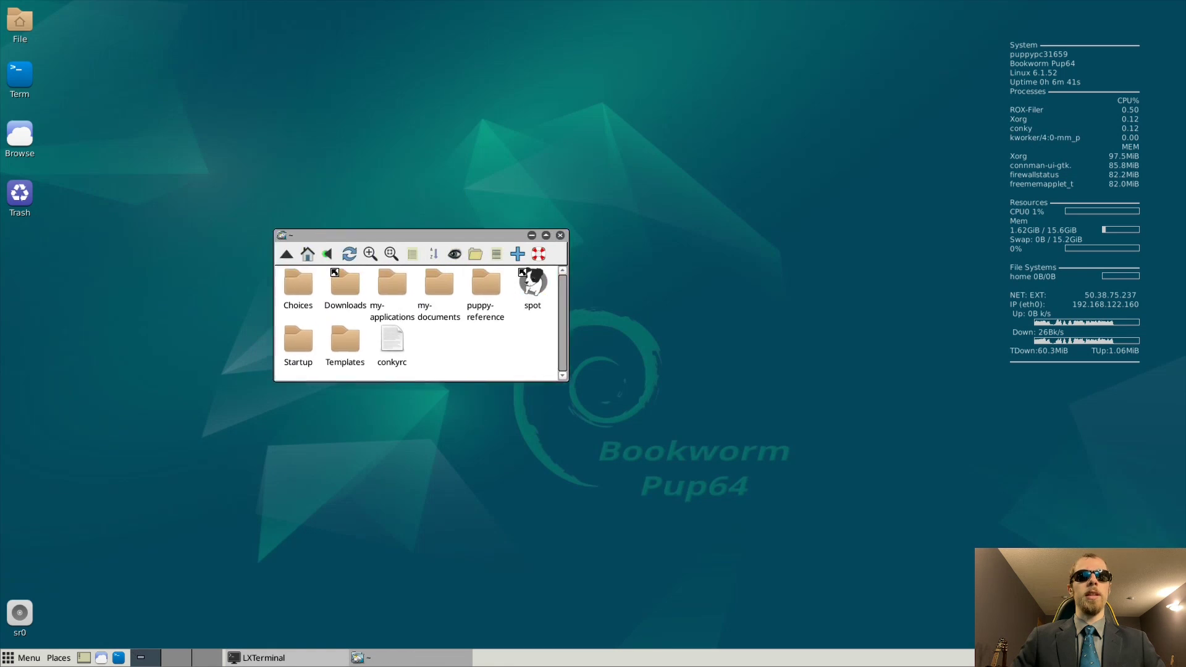
left_click_drag(420, 235, 501, 284)
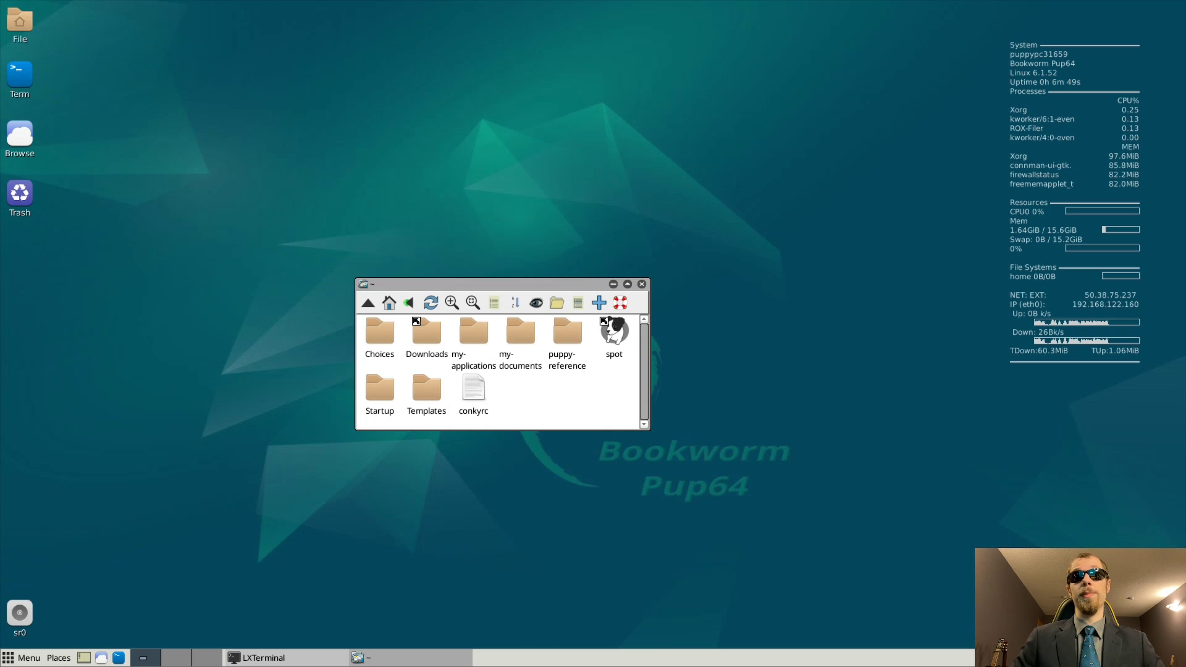
left_click(642, 284)
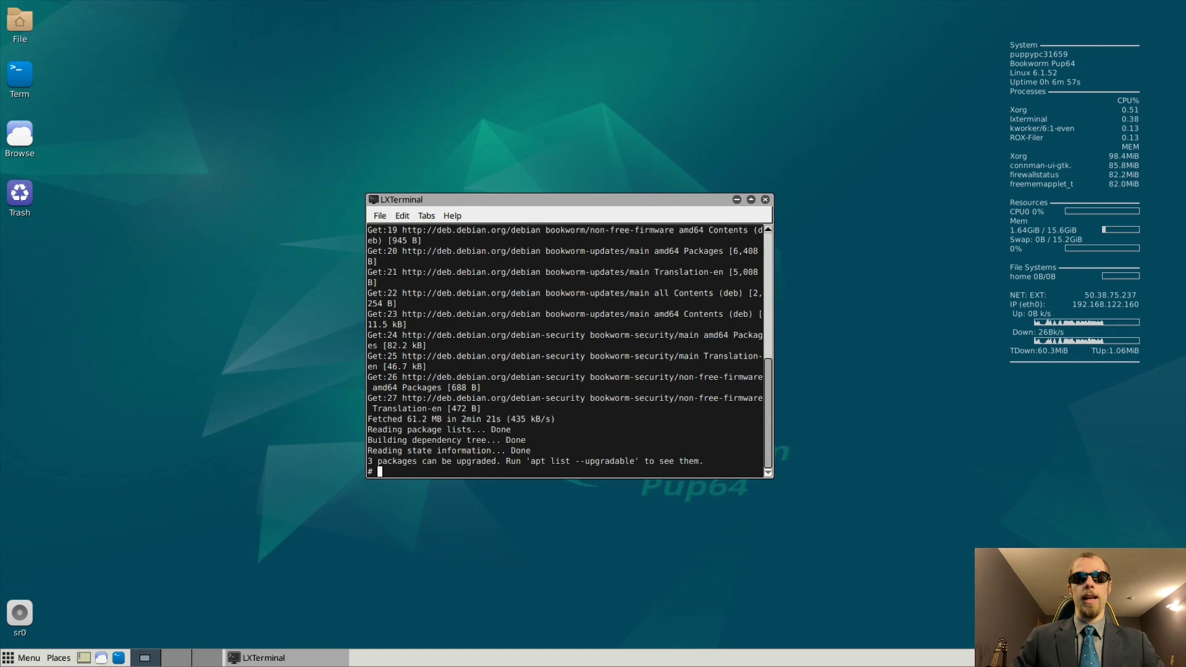
- Run apt upgrade, which keeps back curl and two libcurl packages, then close LXTerminal
type("apt up")
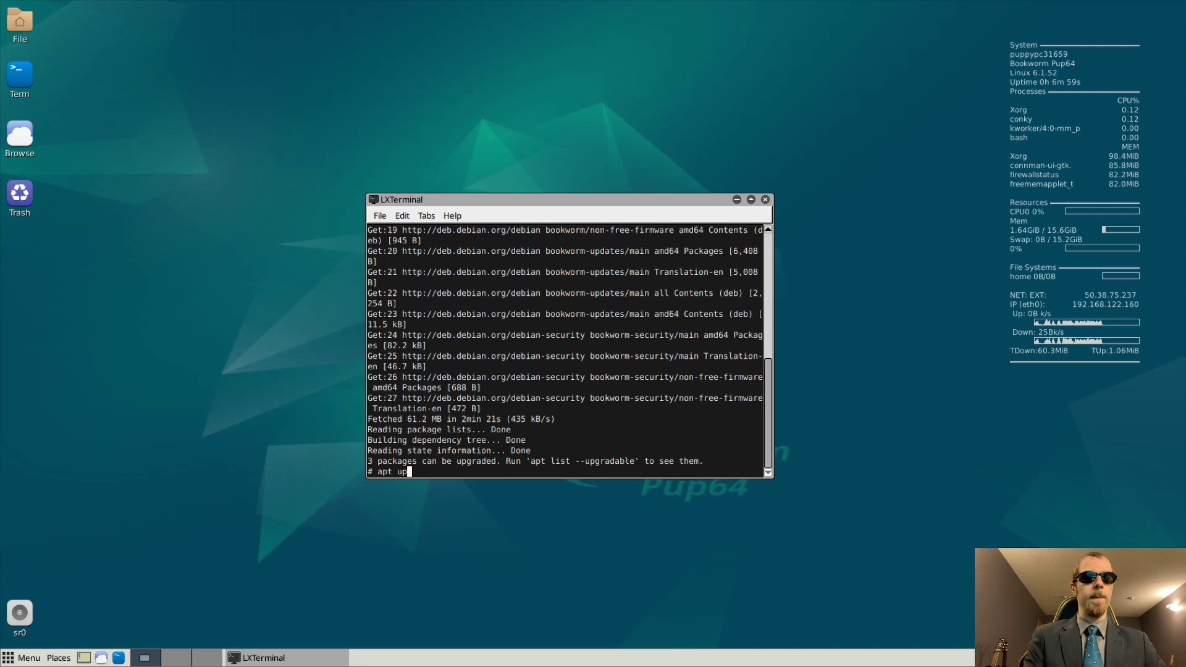
type("rade")
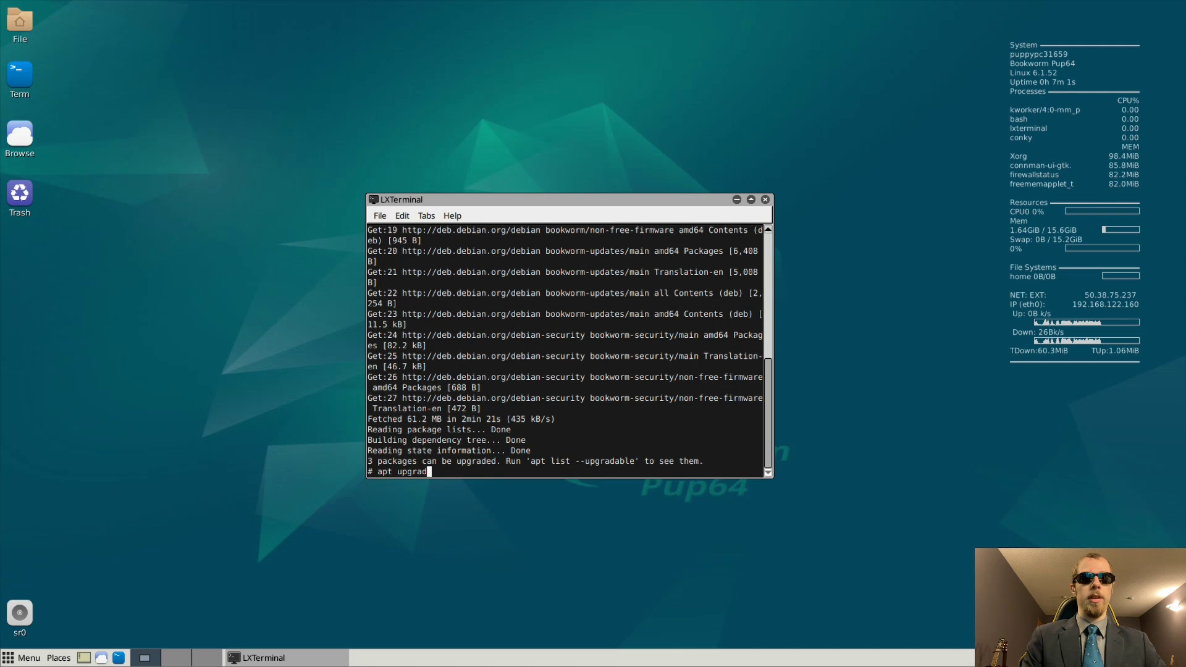
key("Return")
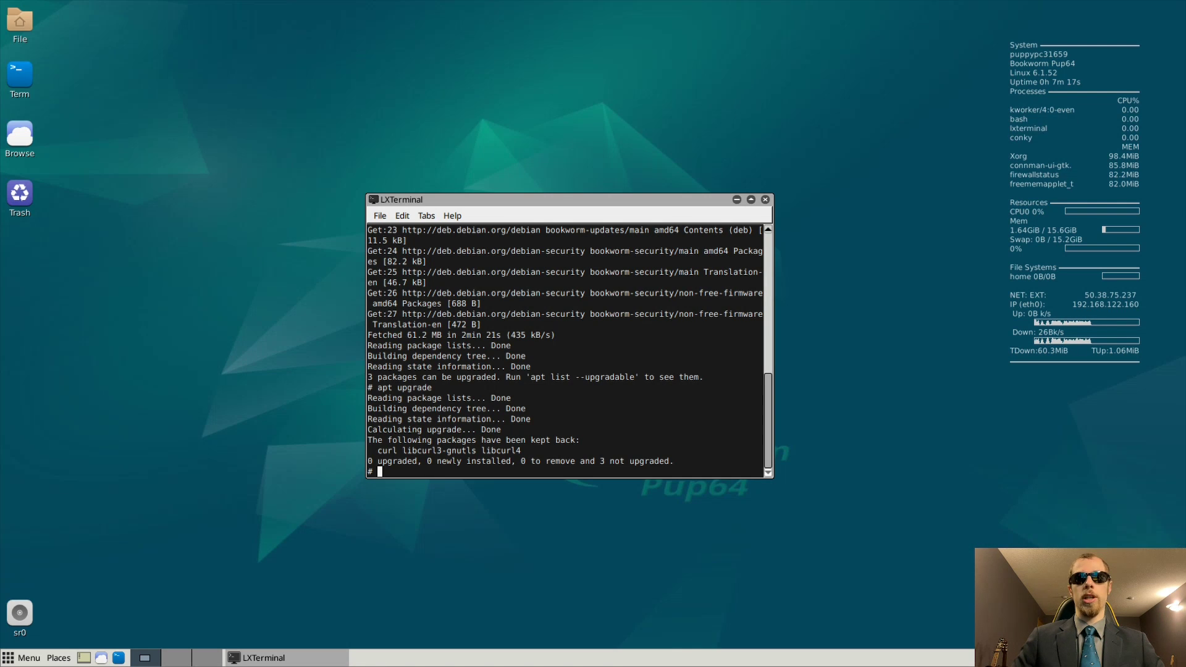
left_click(764, 199)
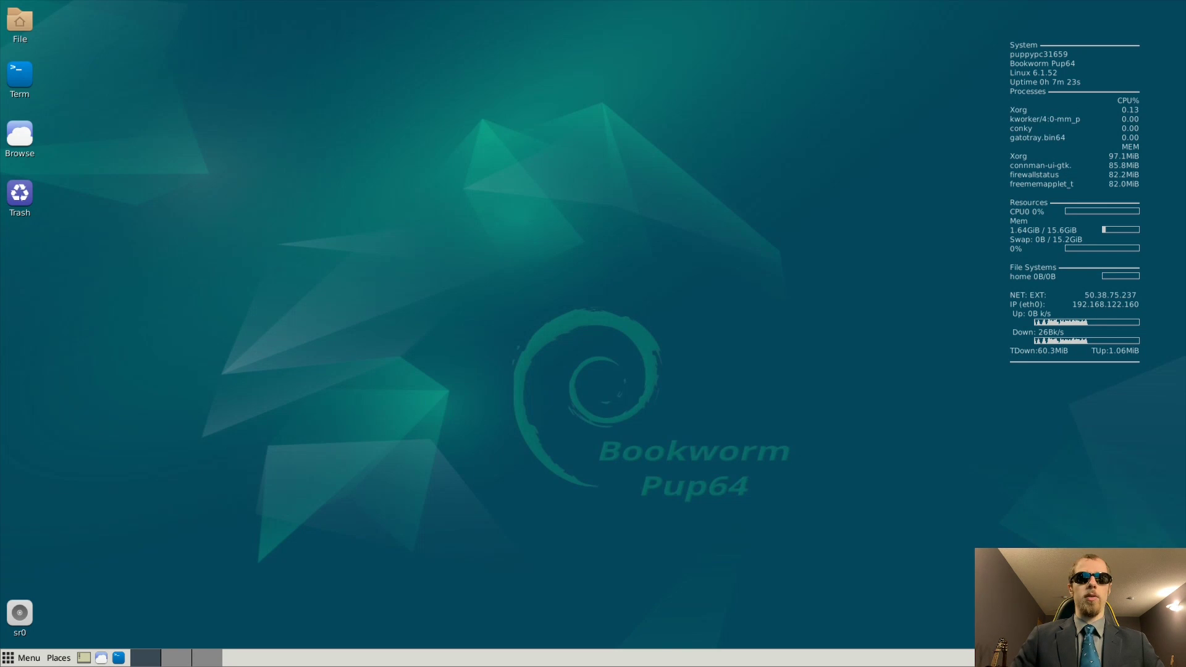
- Browse into /root/puppy-reference in Xfe to see audio, backgrounds and doc, then close it
left_click(28, 657)
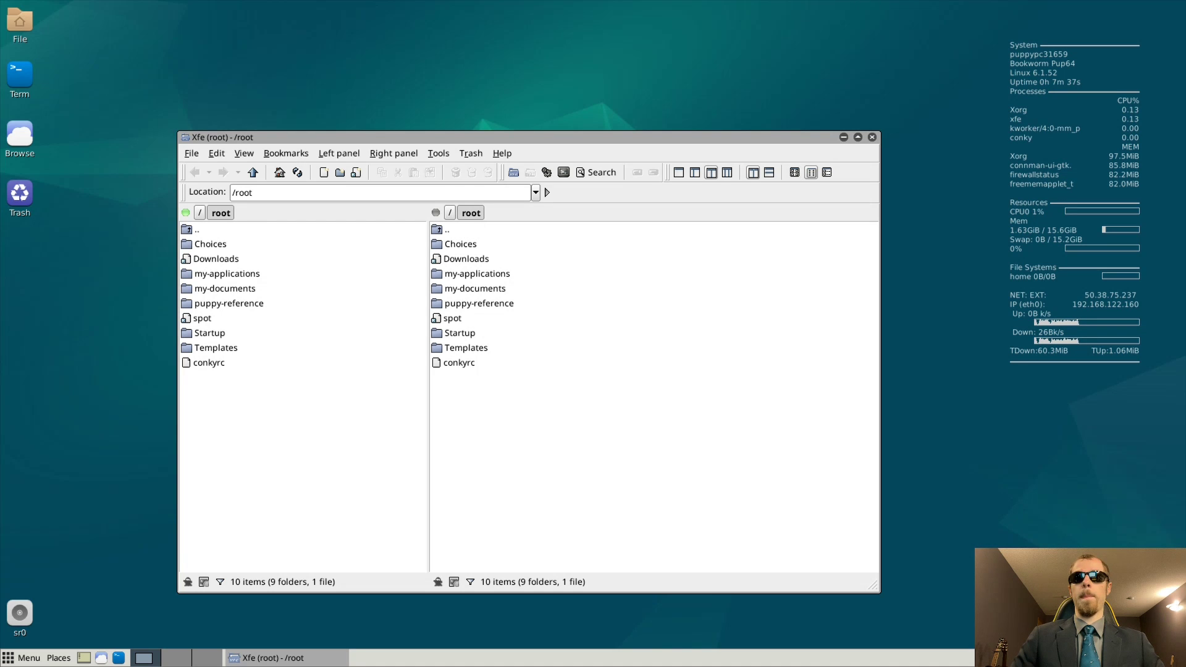
double_click(462, 303)
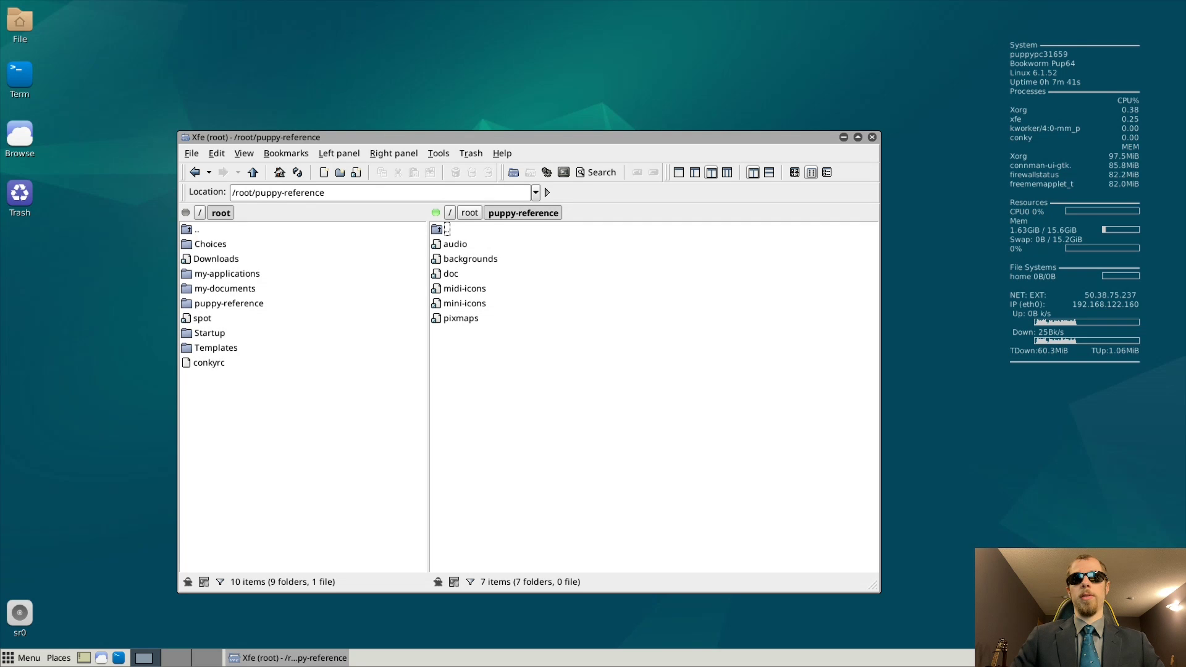
left_click(871, 137)
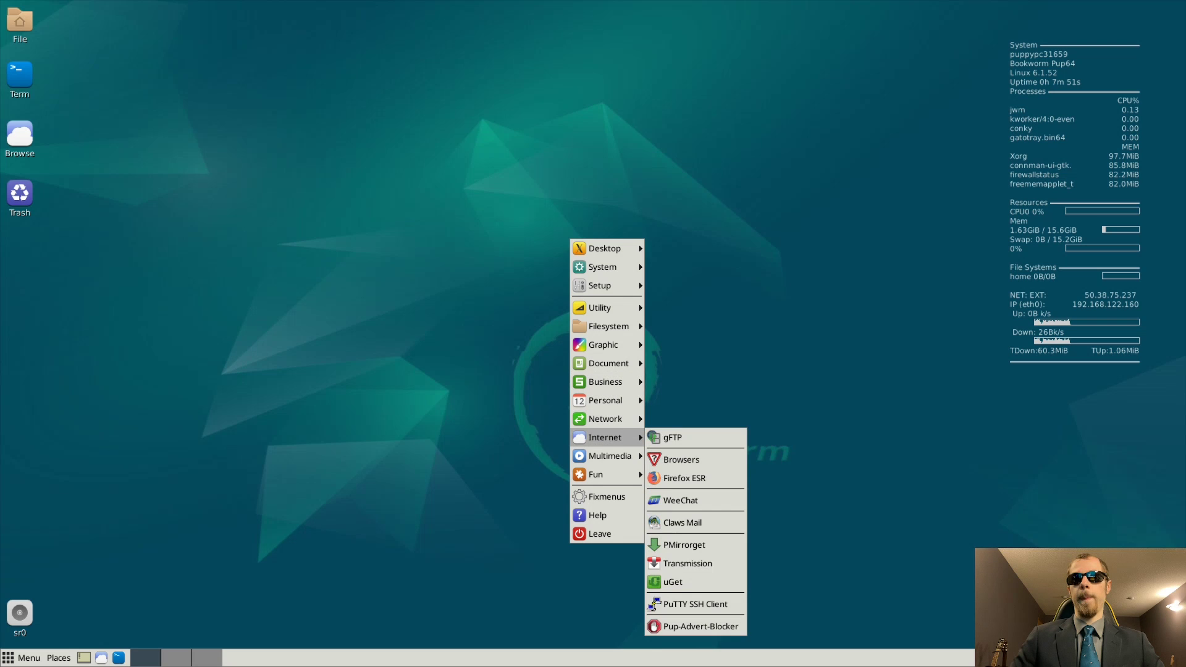
mouse_move(605, 382)
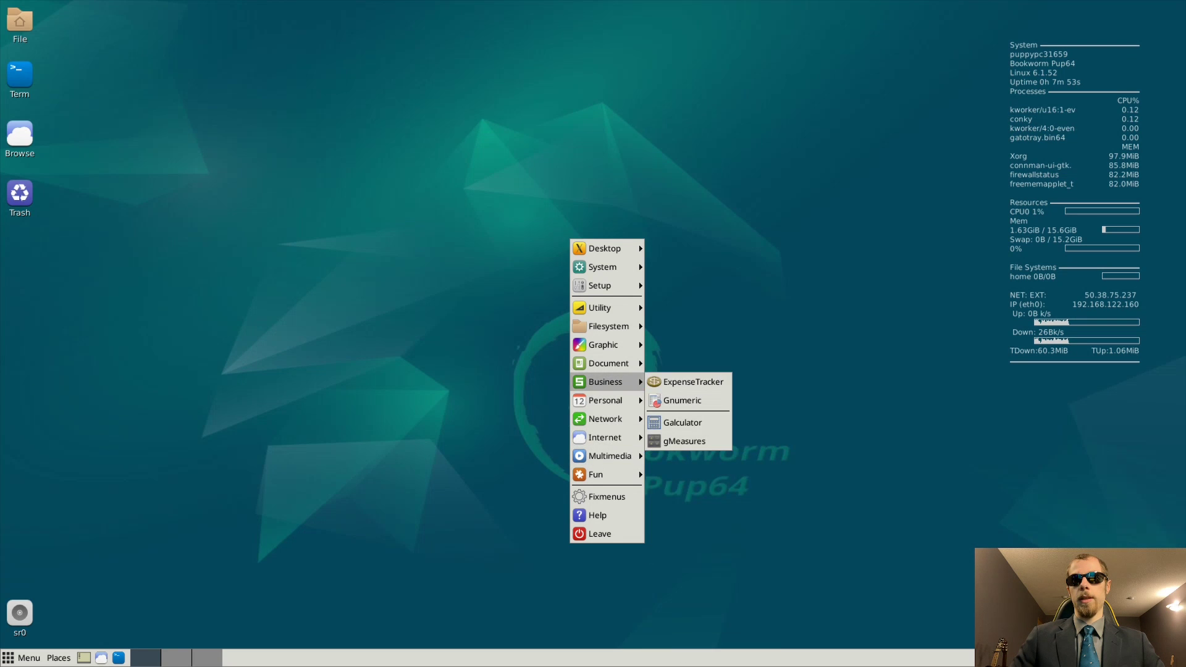
mouse_move(604, 418)
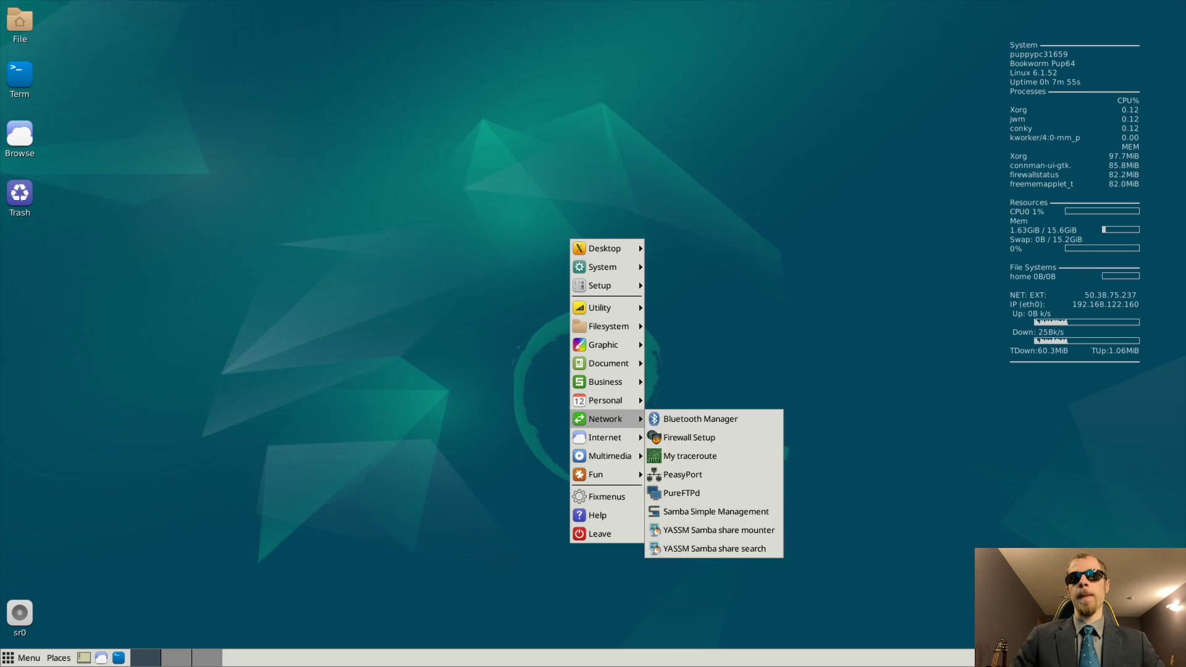